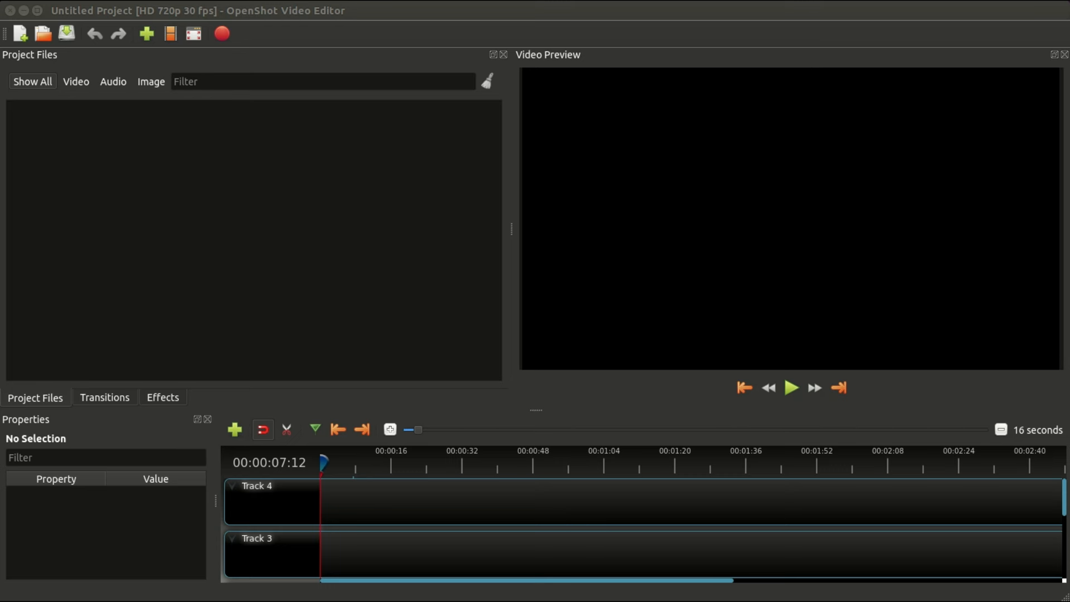
mouse_move(450, 279)
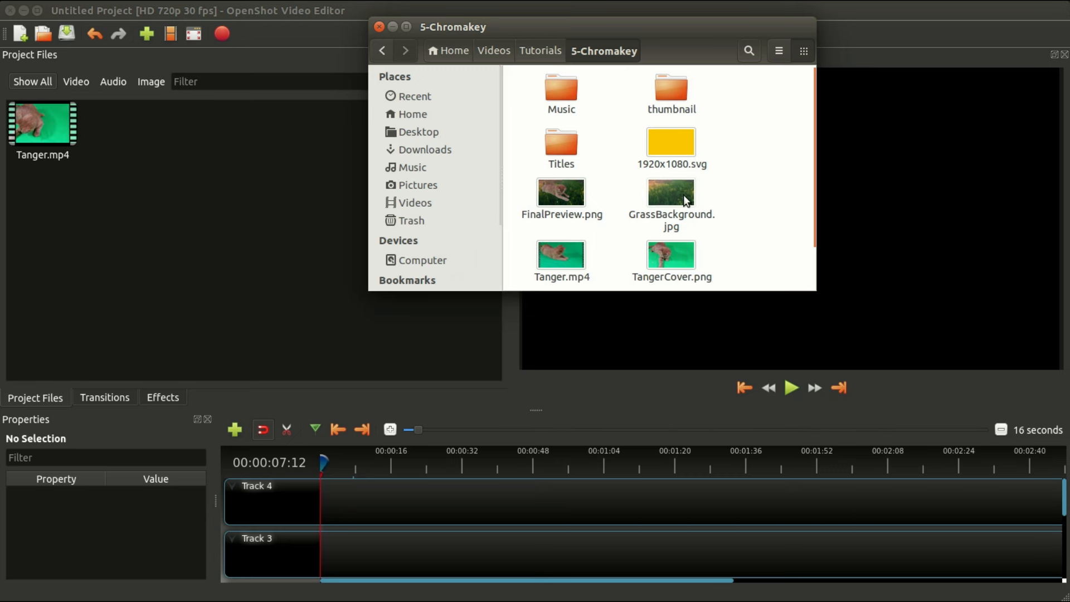
Import GrassBackground.jpg from the 5-Chromakey folder into the project files.
left_click(670, 193)
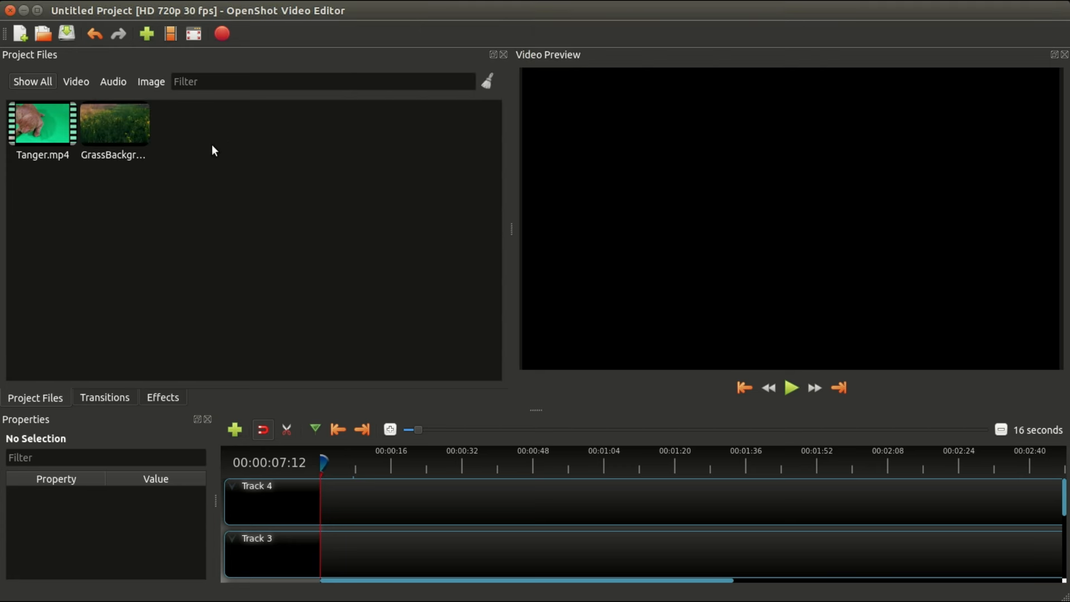
mouse_move(40, 127)
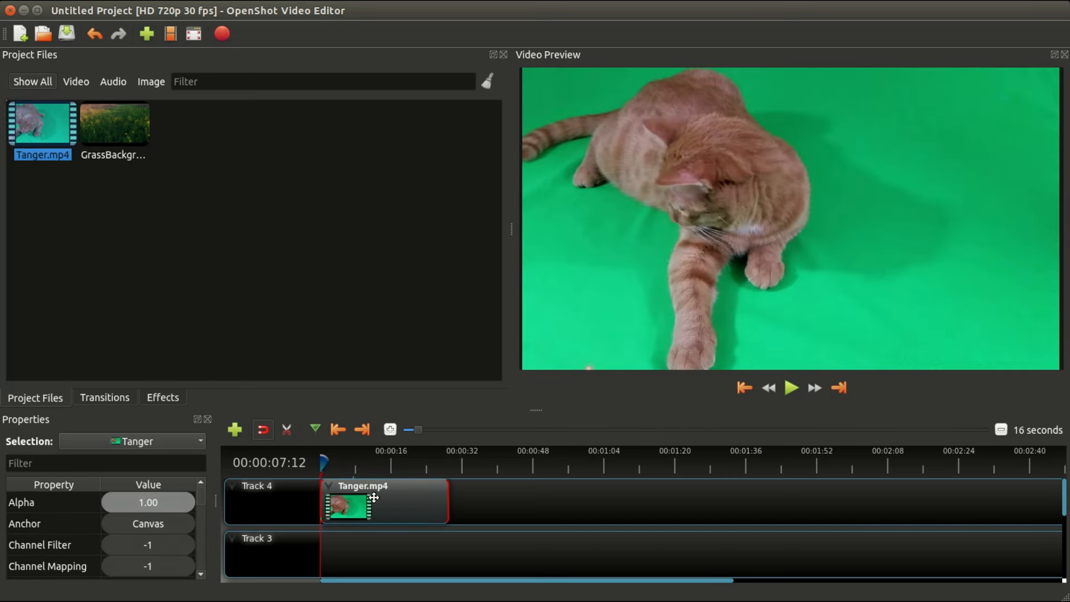
Place GrassBackground.jpg on Track 3 at the timeline start, below Tanger.mp4 on Track 4.
left_click_drag(114, 123, 349, 553)
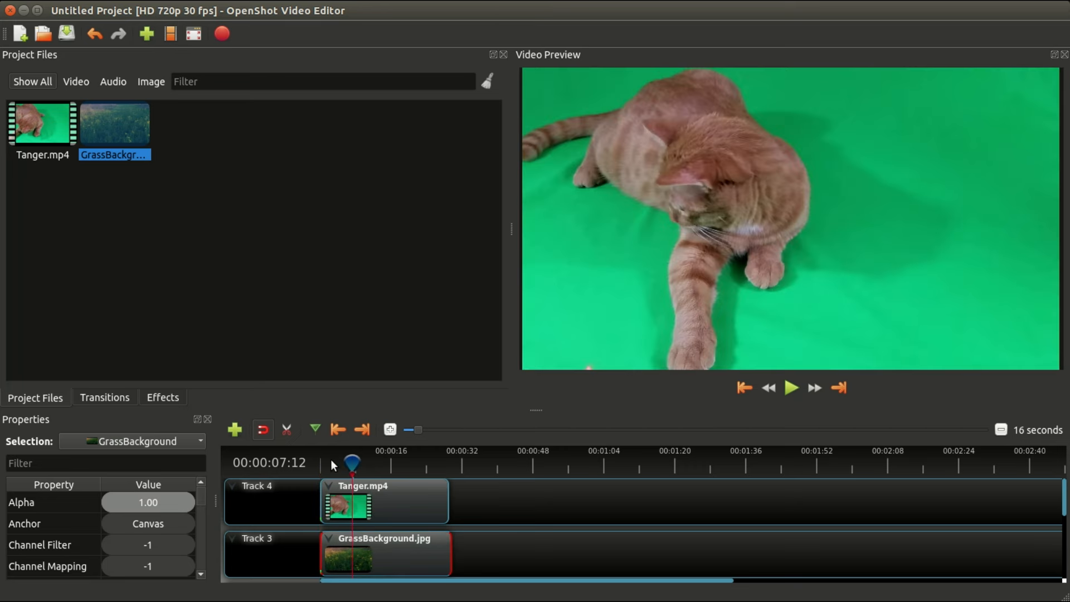
mouse_move(420, 477)
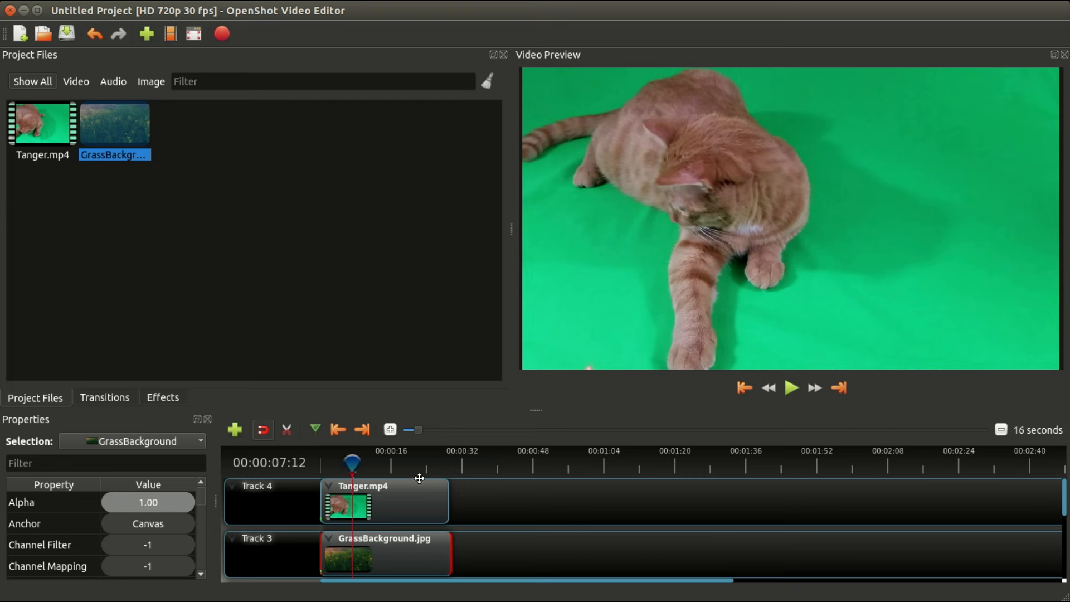
mouse_move(638, 256)
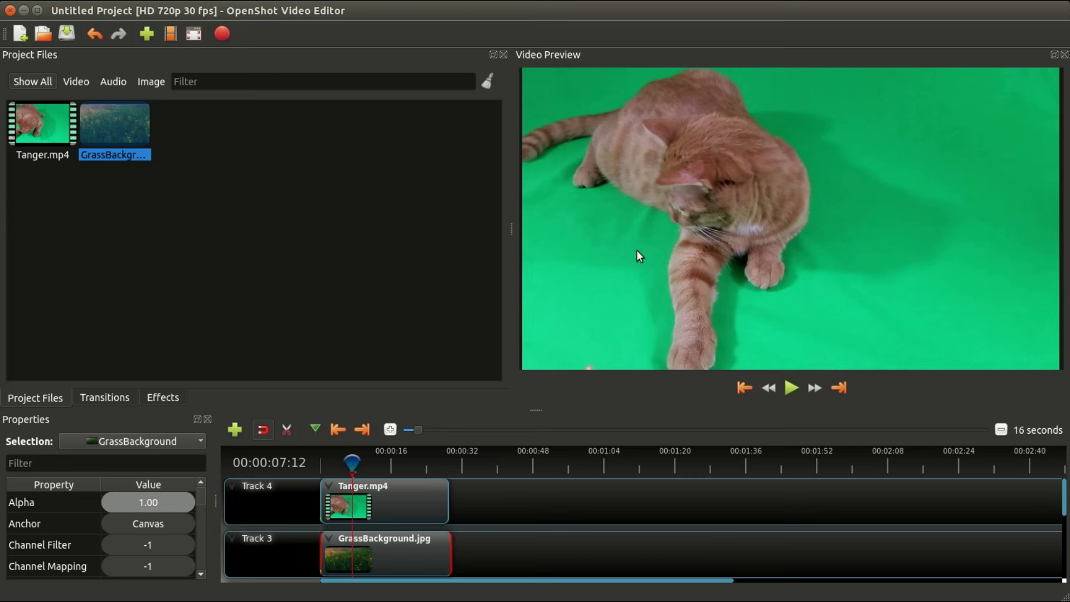
mouse_move(387, 554)
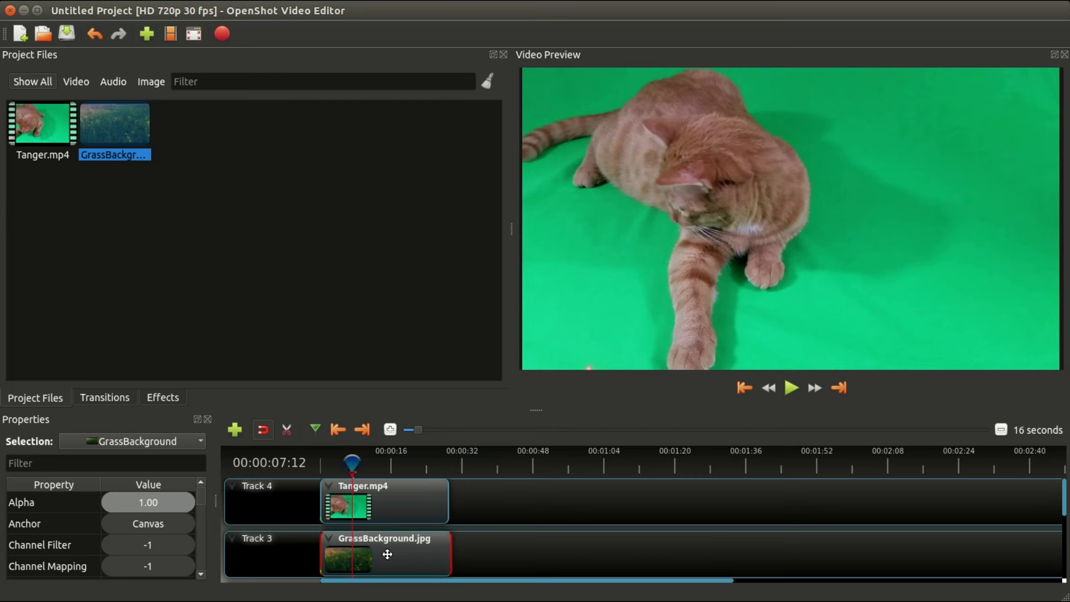
mouse_move(188, 219)
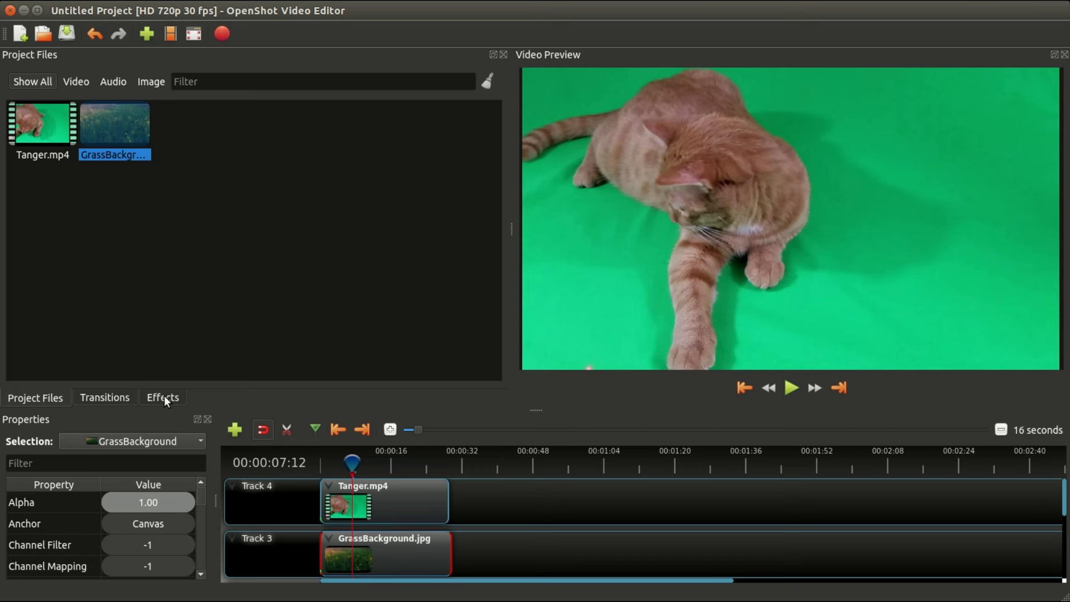
Add a Chroma Key effect to Tanger.mp4 and bring up its Key Color chooser.
left_click(162, 398)
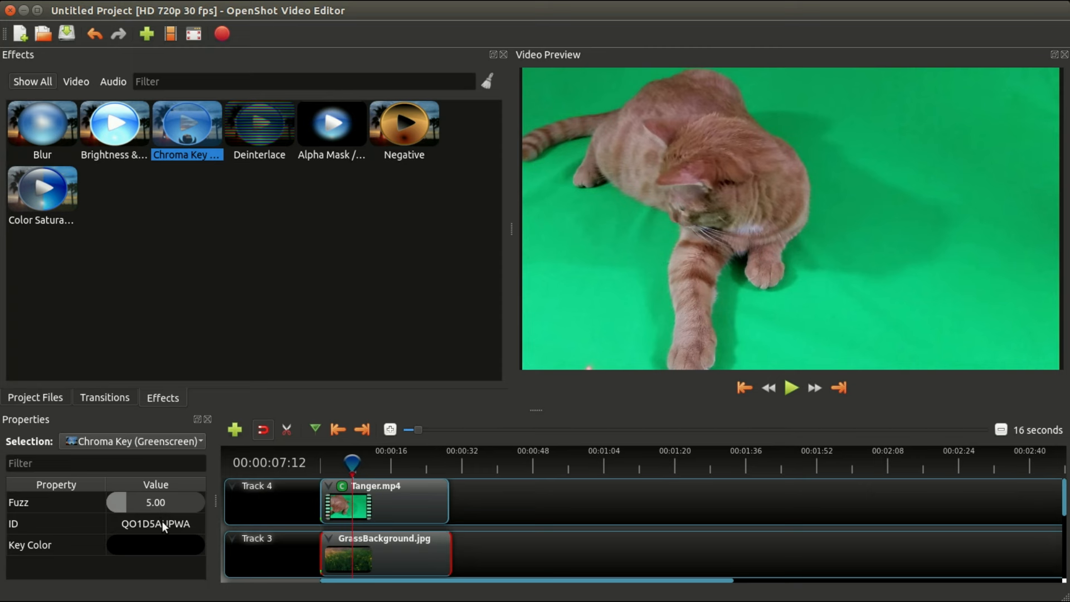
mouse_move(145, 512)
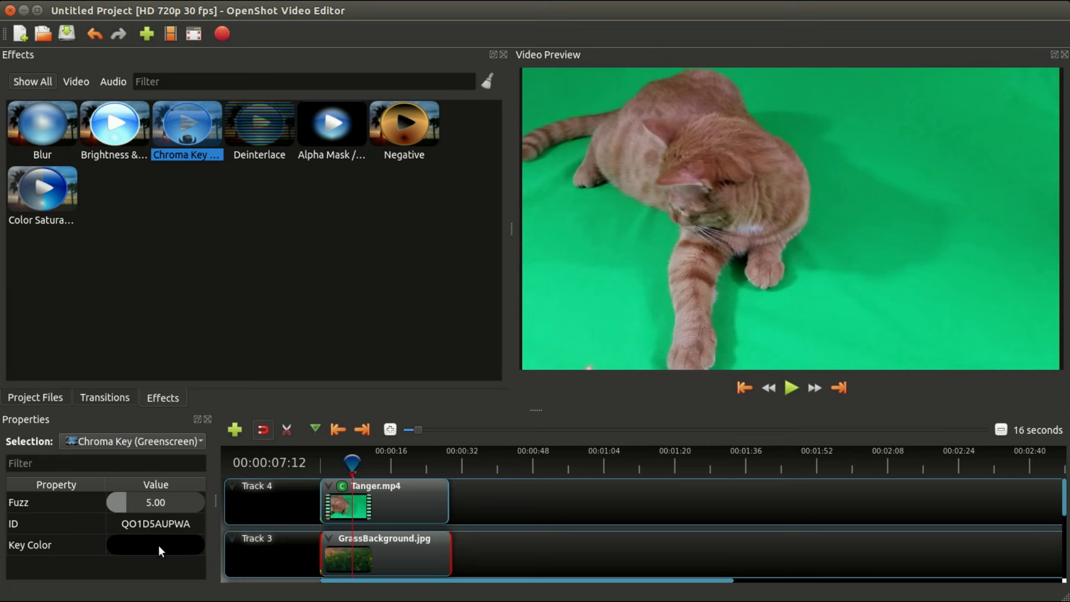
mouse_move(149, 553)
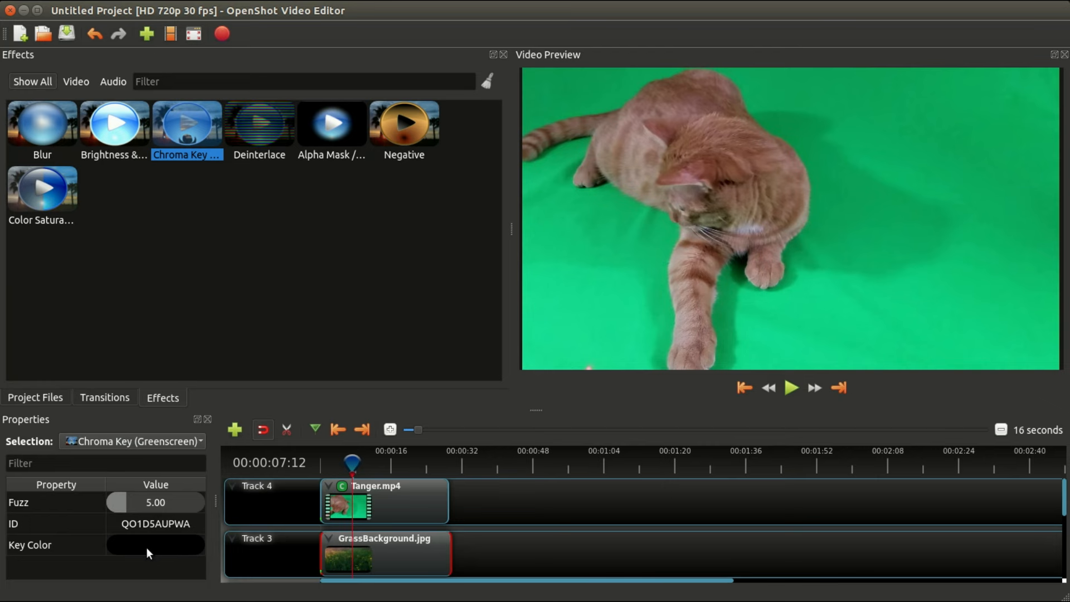
left_click(155, 545)
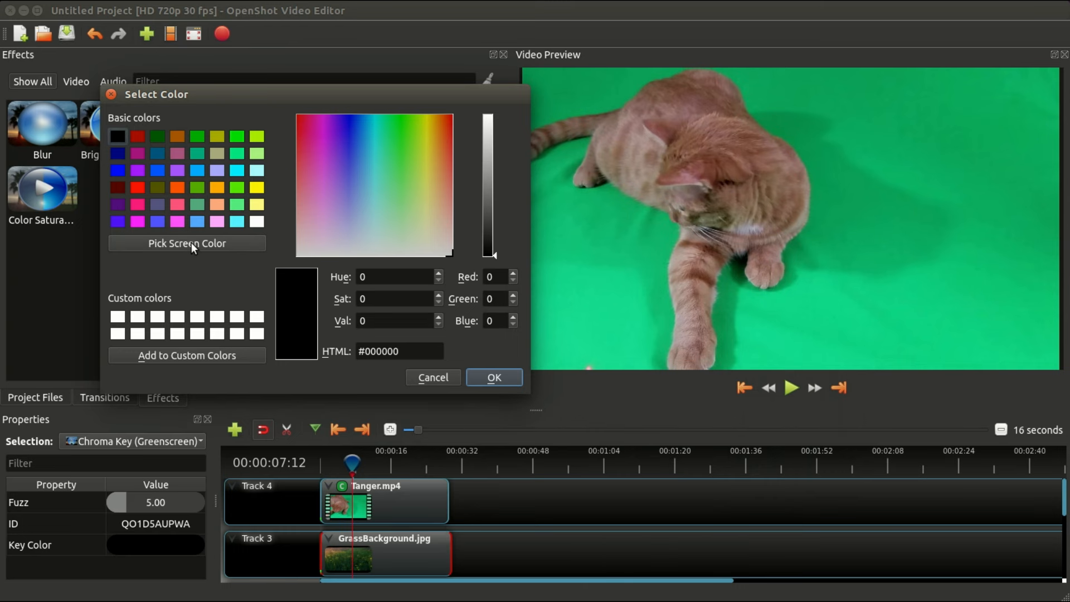
Sample the green backdrop (#10d98c) from the preview as the key colour and confirm.
left_click(186, 243)
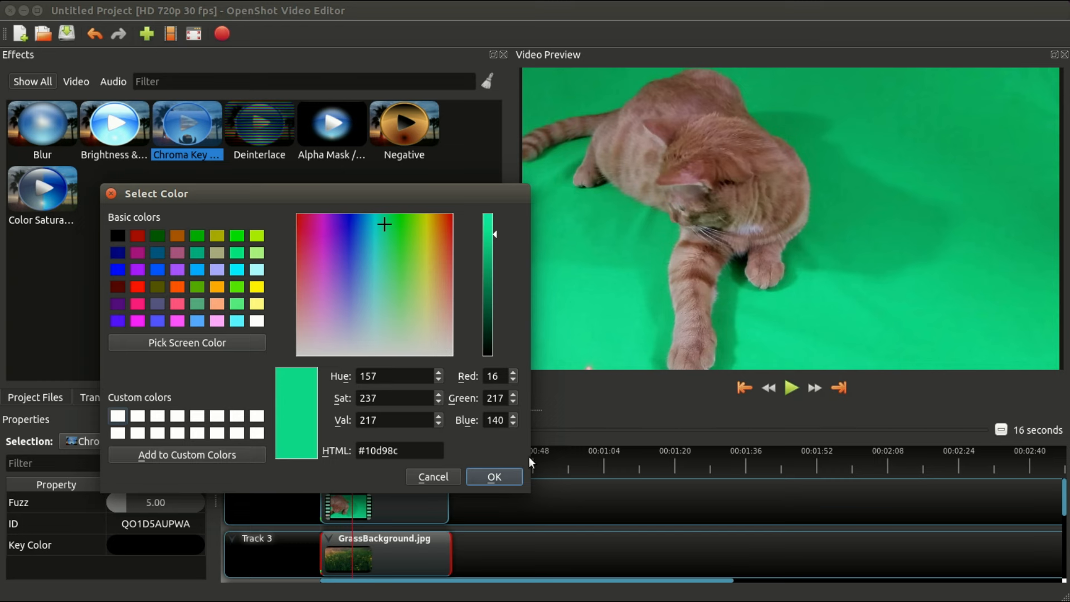
left_click(494, 477)
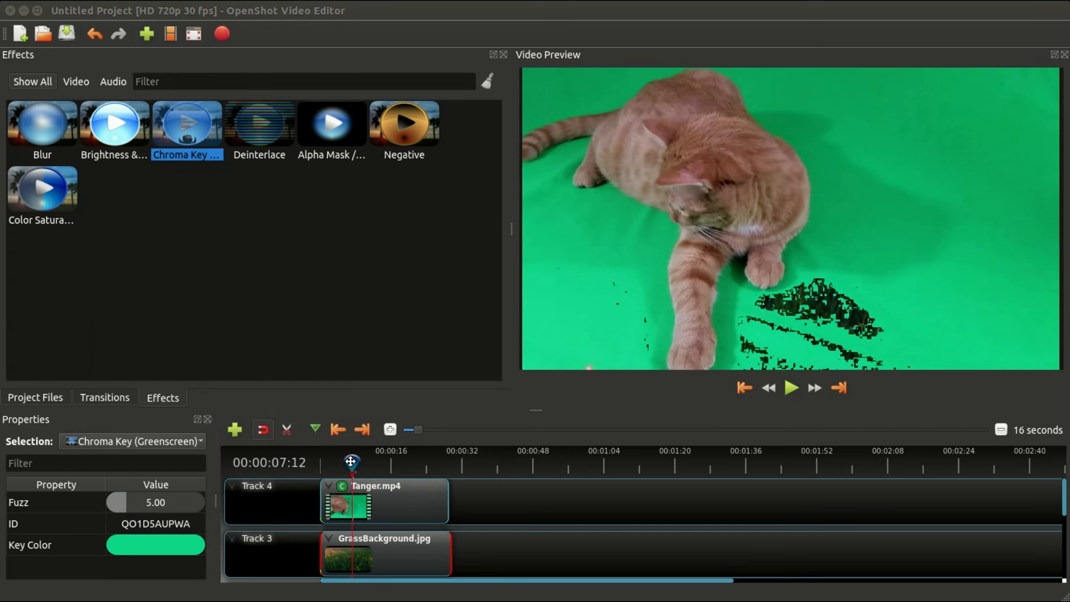
Scrub the clip to inspect the key, return to frame one, and open the Chroma Key's Fuzz setting.
left_click_drag(352, 462, 327, 462)
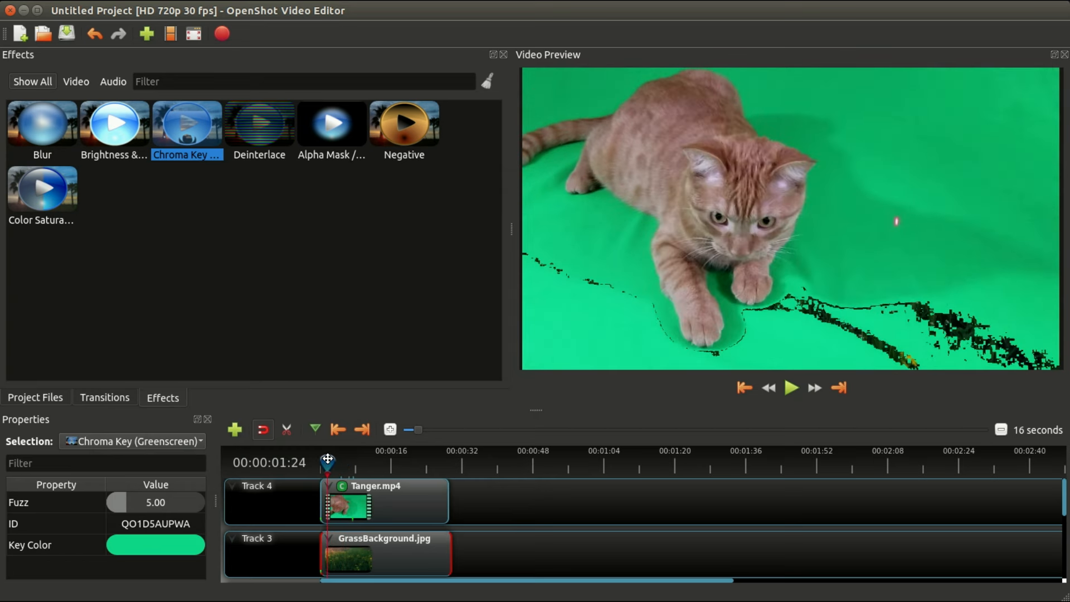
left_click_drag(328, 462, 341, 462)
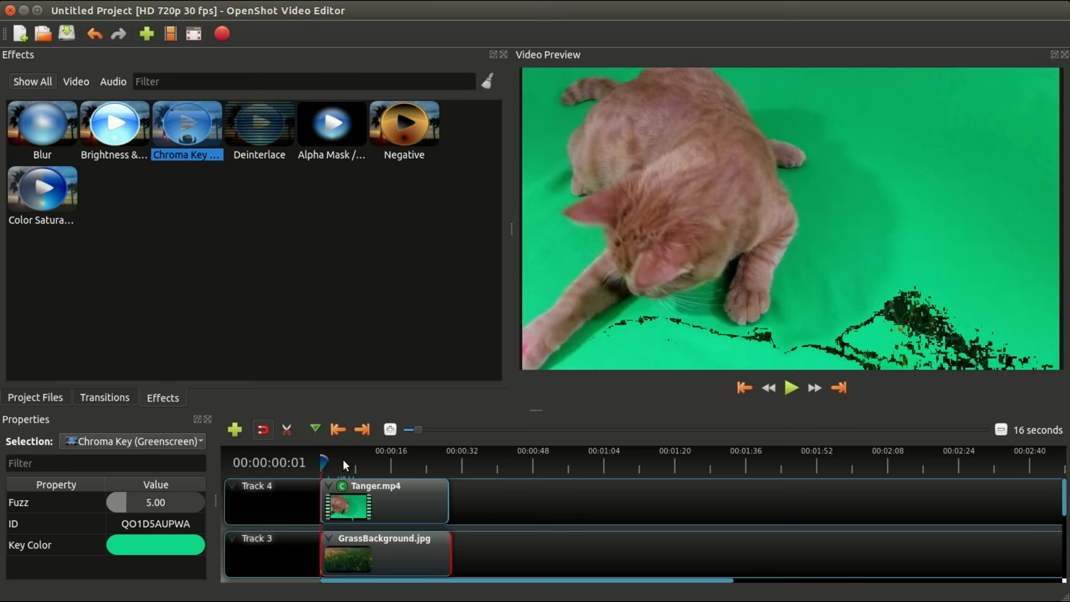
left_click_drag(321, 462, 372, 462)
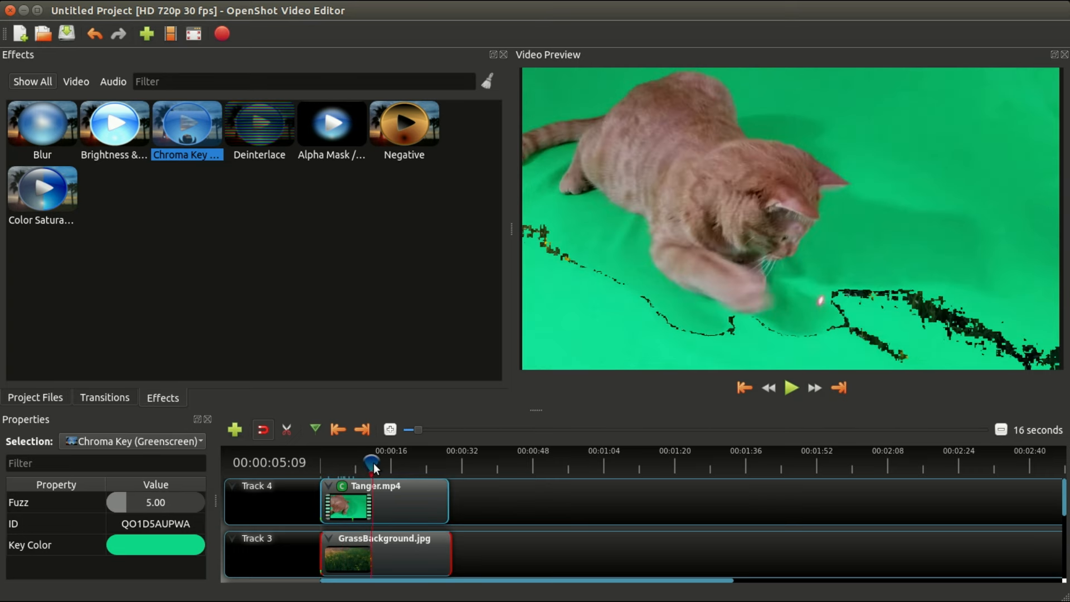
left_click(338, 430)
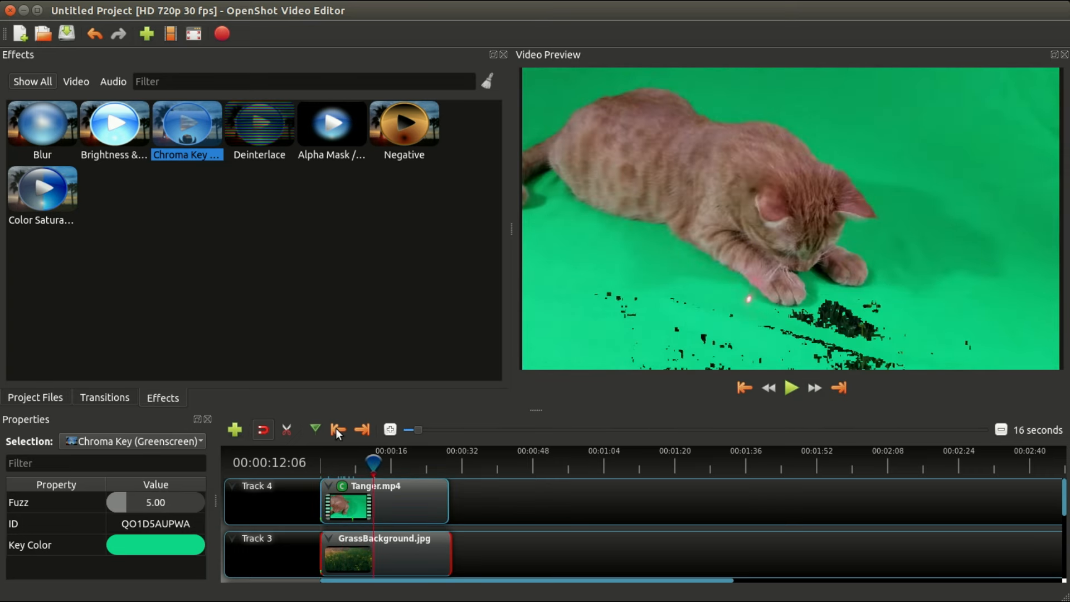
left_click(338, 429)
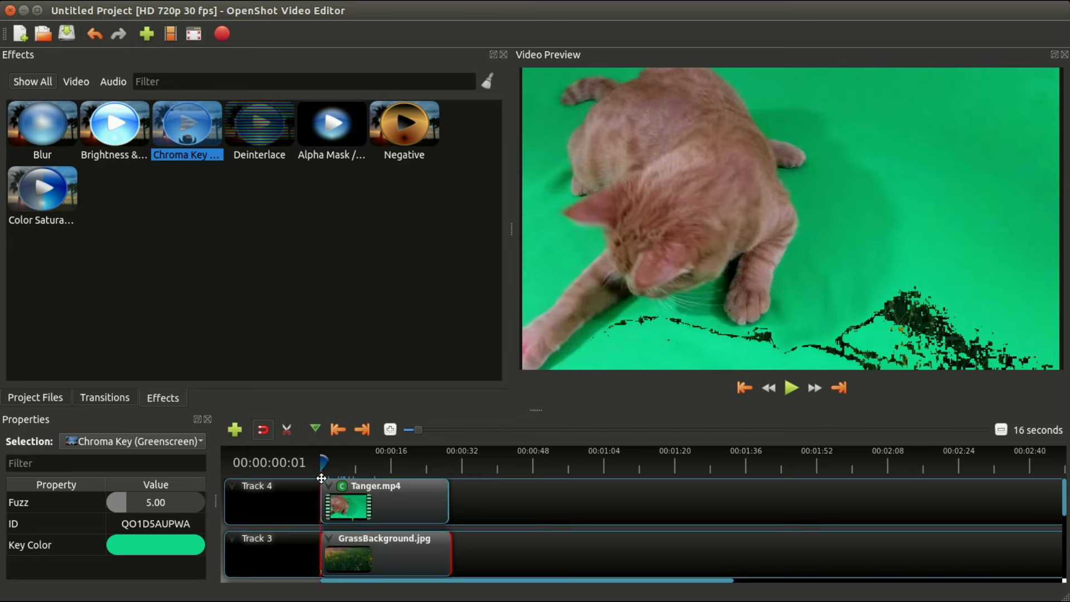
left_click(383, 502)
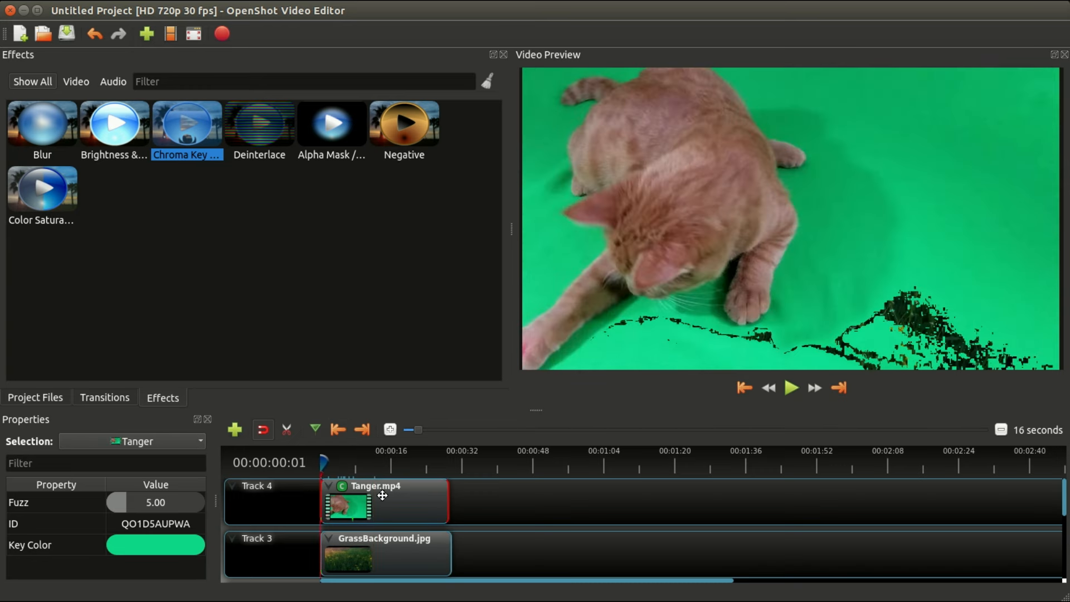
left_click(343, 487)
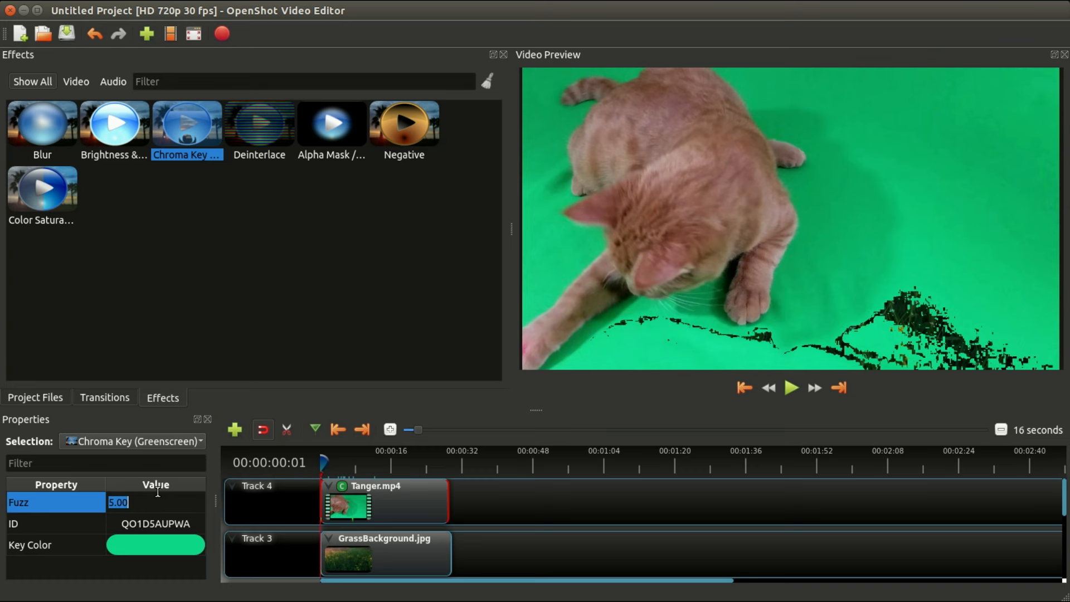
Try Chroma Key fuzz values 200 and 300, then settle on 180.
type("180")
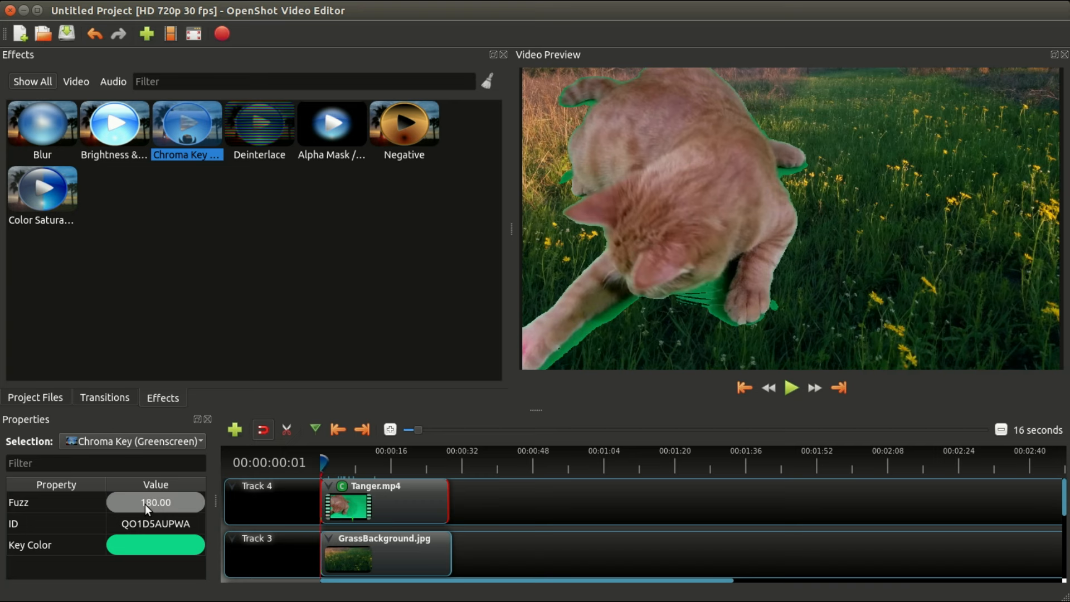
mouse_move(146, 514)
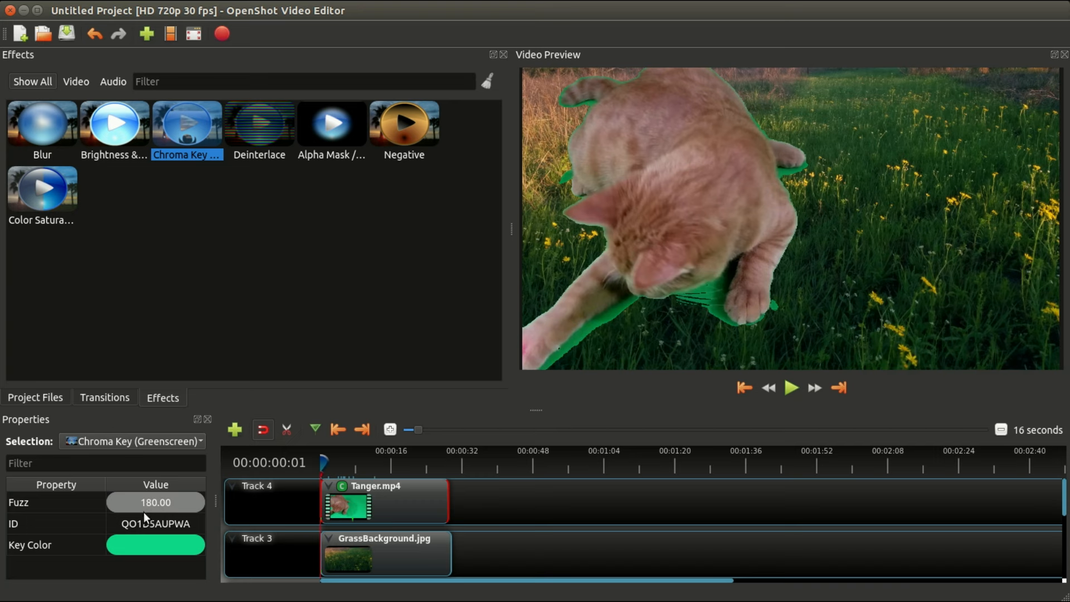
type("5")
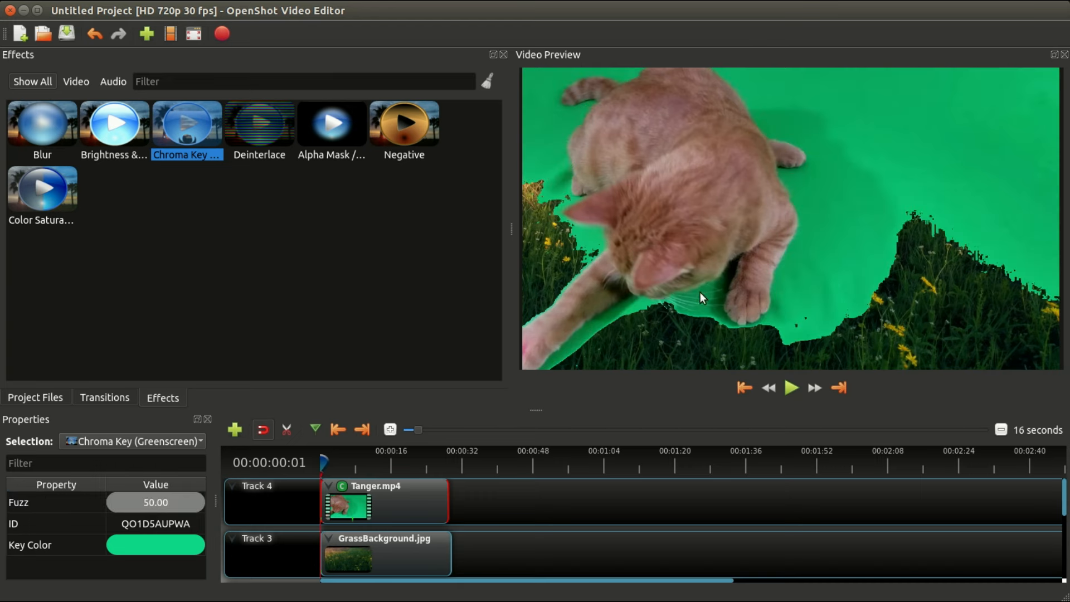
mouse_move(221, 496)
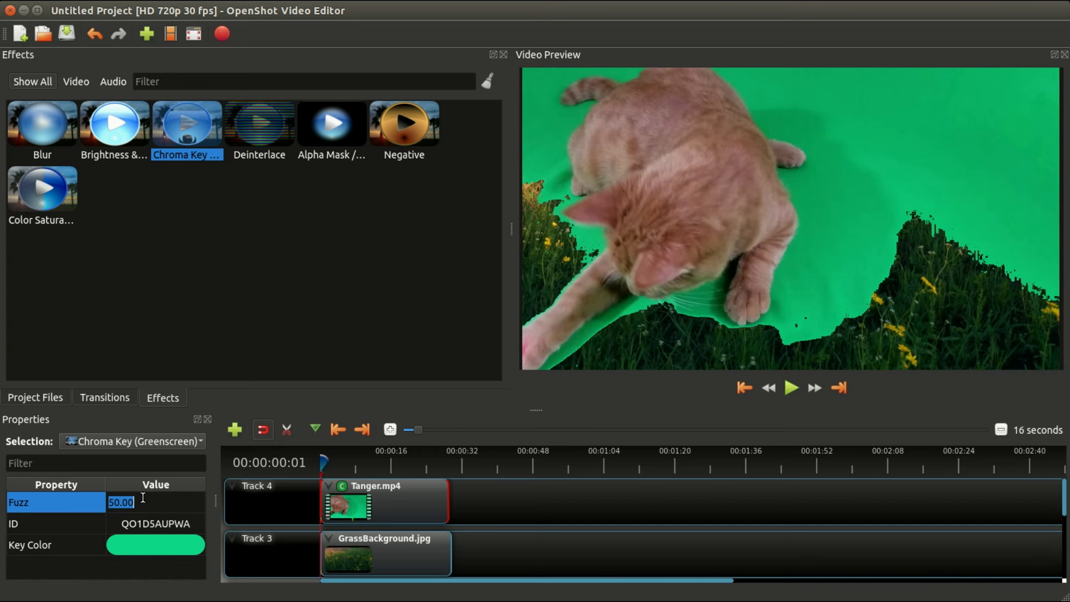
type("200")
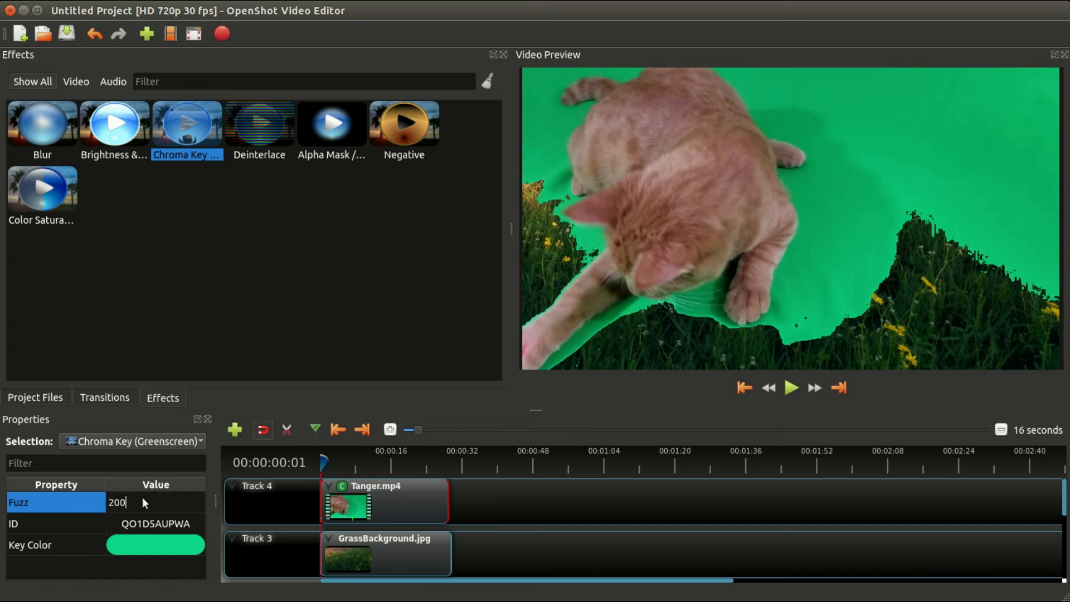
key("Return")
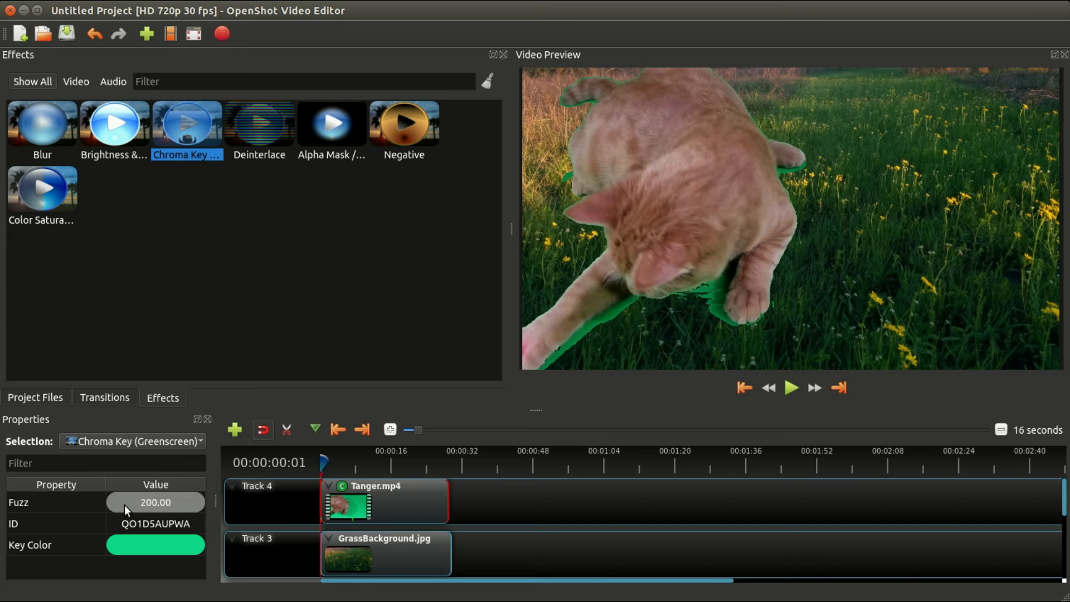
type("300")
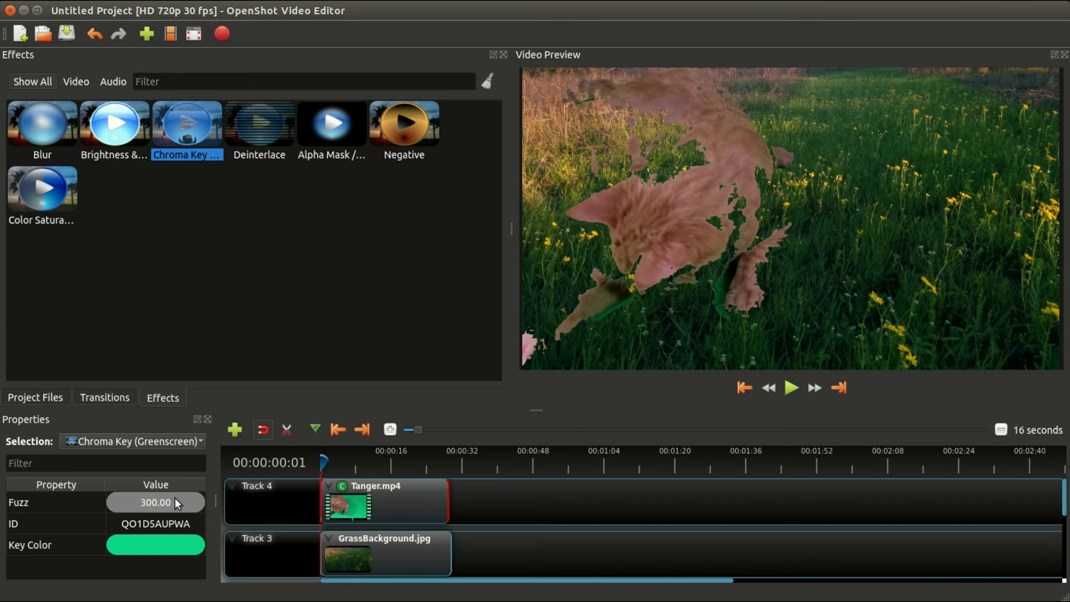
double_click(156, 502)
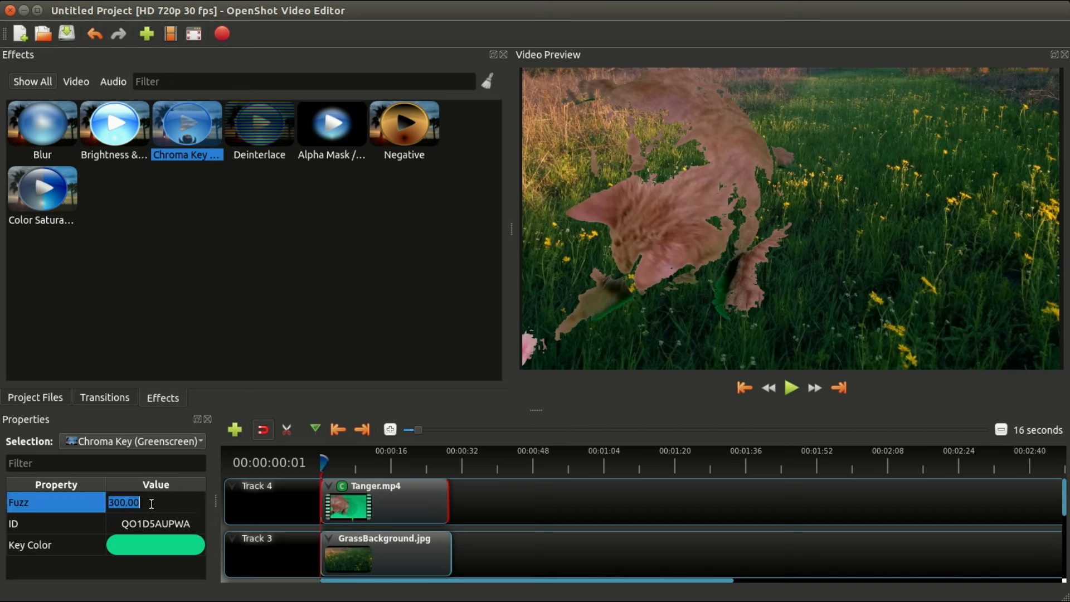
type("180")
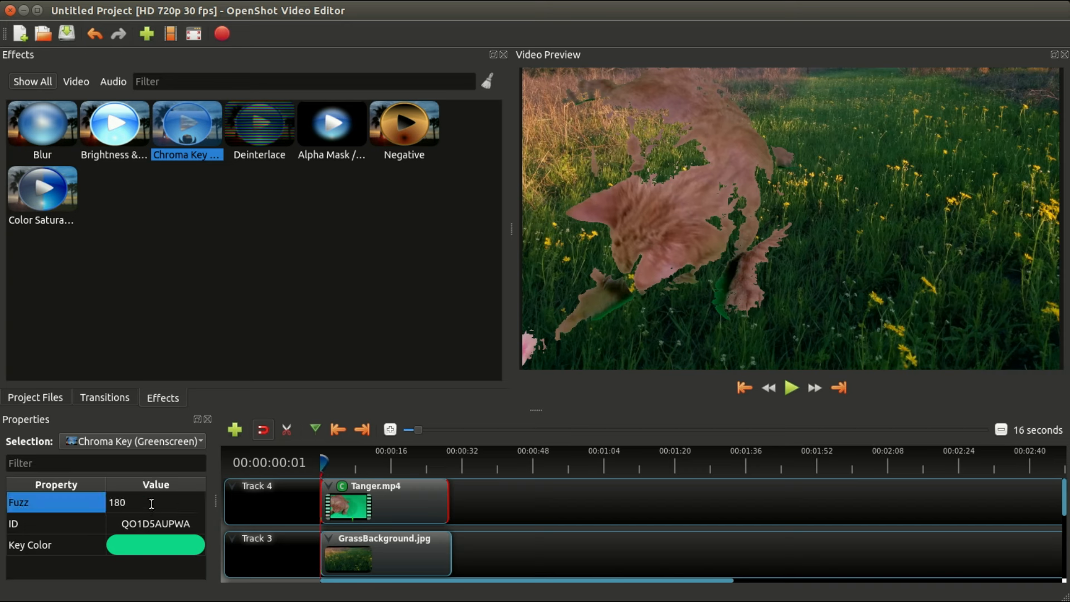
left_click(155, 503)
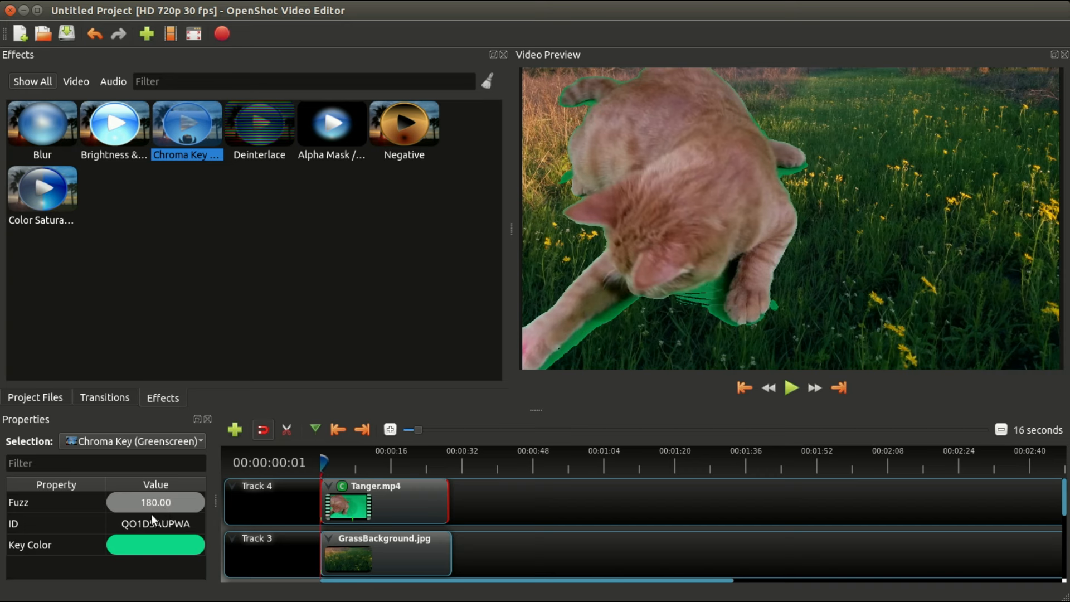
mouse_move(345, 467)
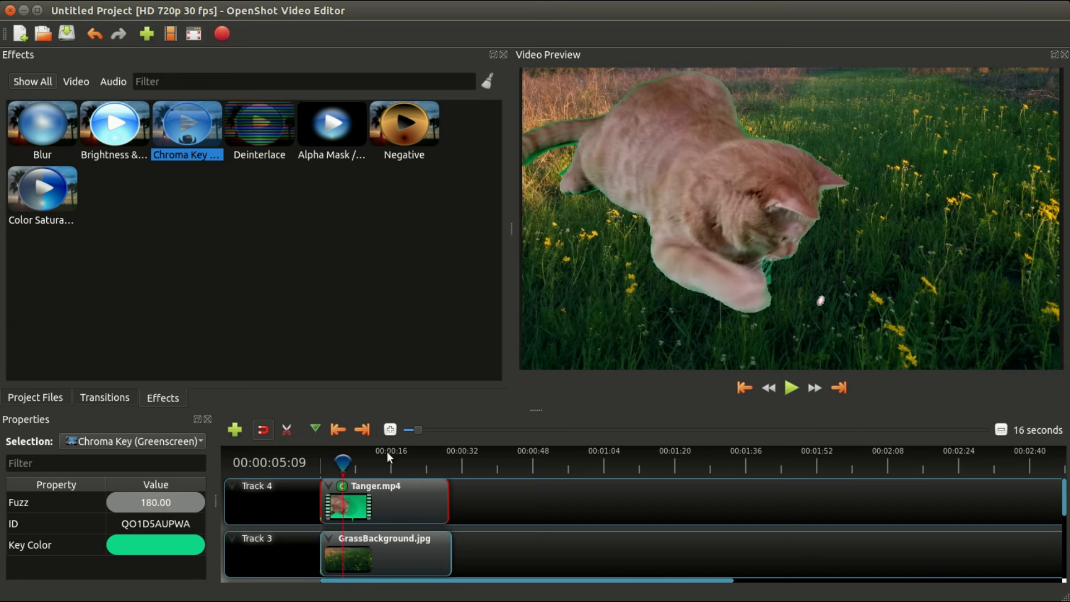
left_click(791, 388)
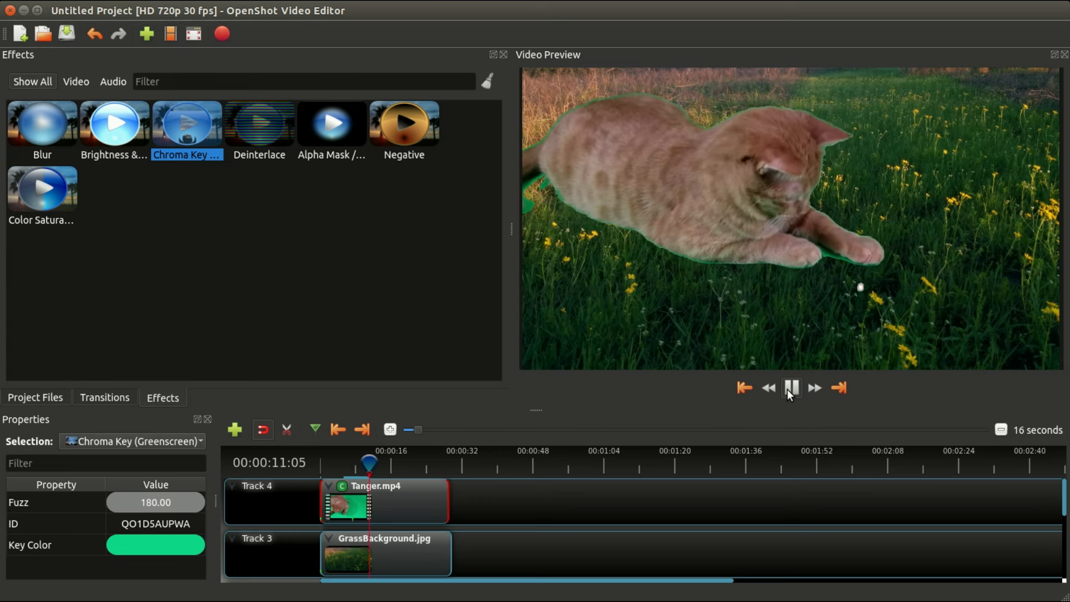
left_click(791, 388)
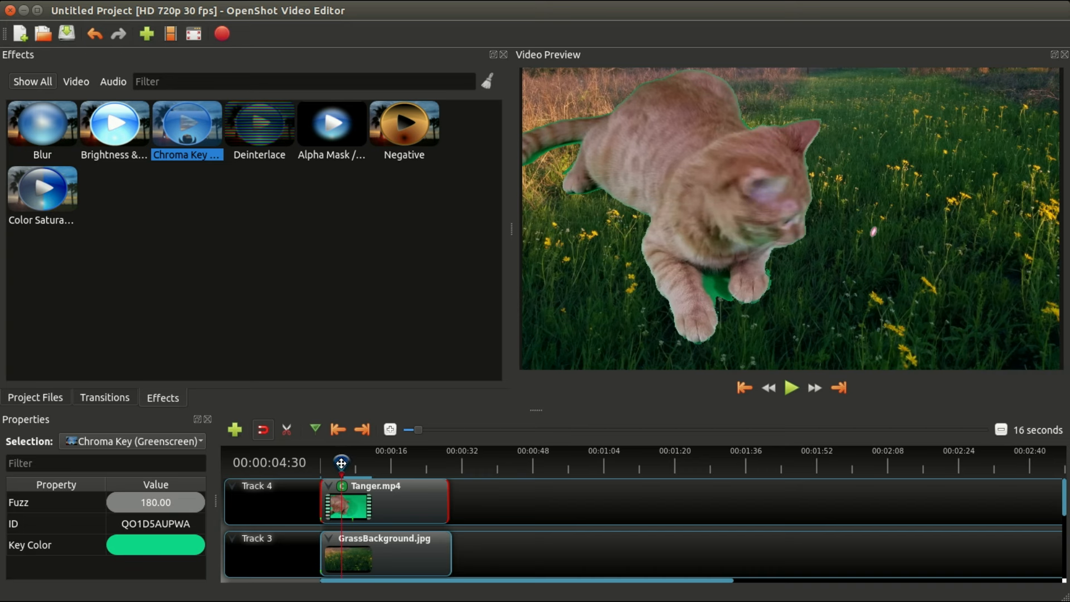
mouse_move(383, 467)
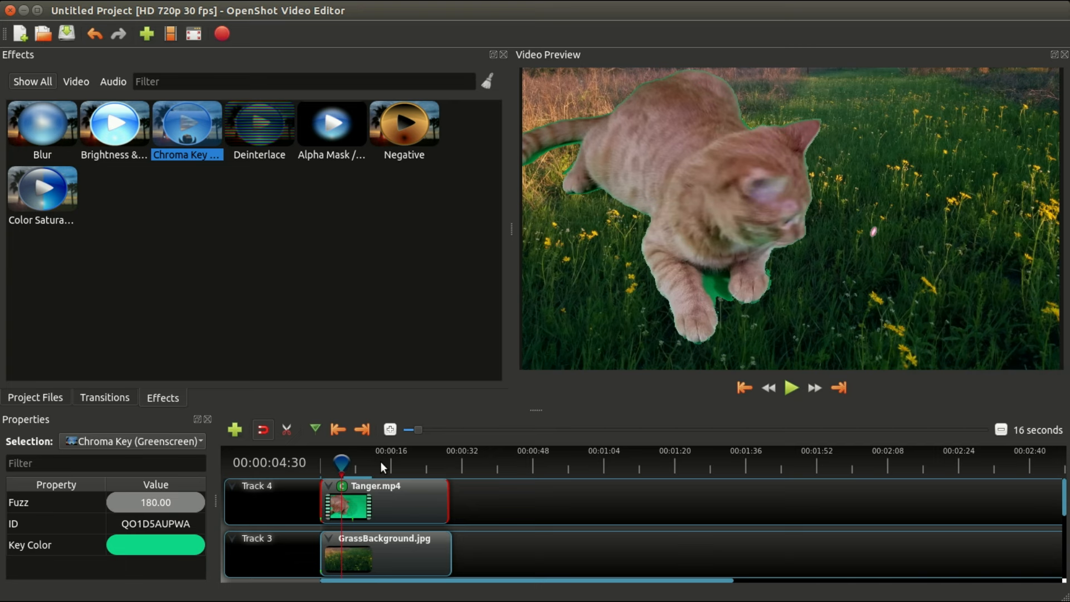
mouse_move(340, 466)
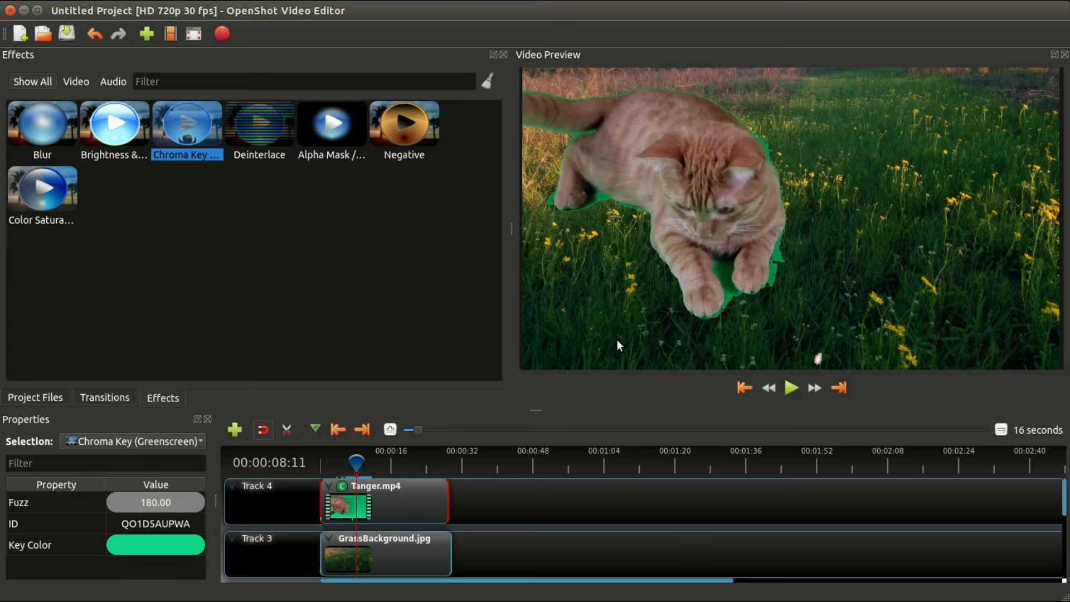
mouse_move(730, 302)
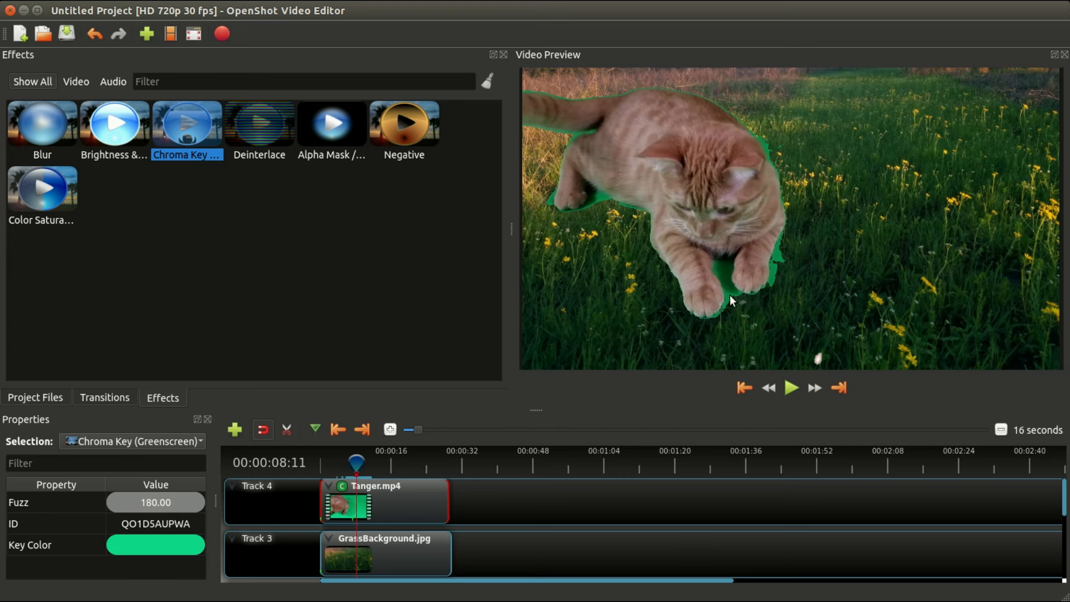
mouse_move(192, 486)
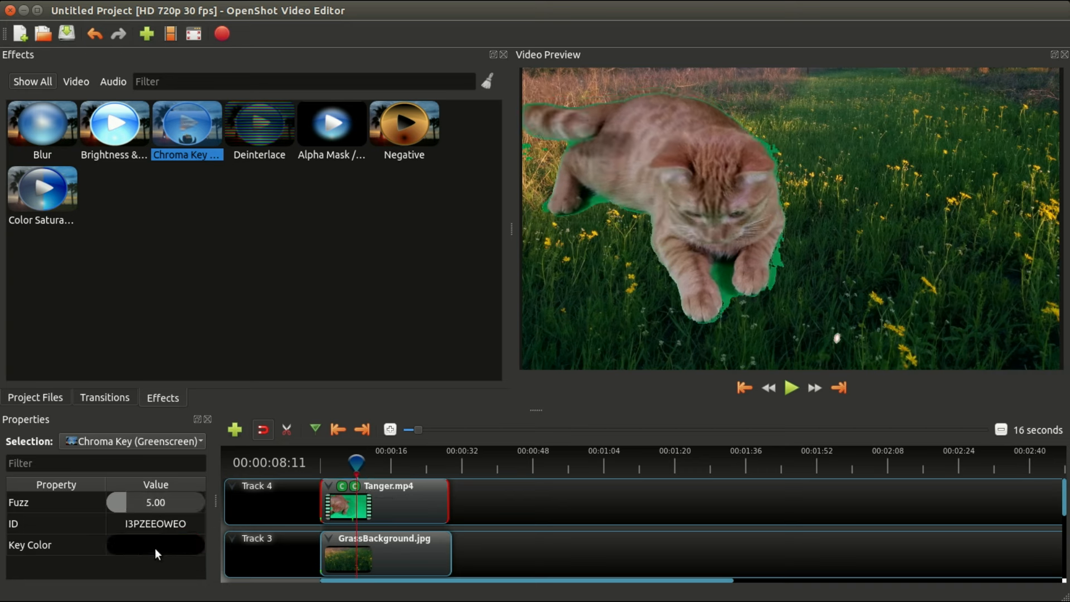
Set the second Chroma Key's key colour to dark green.
left_click(155, 545)
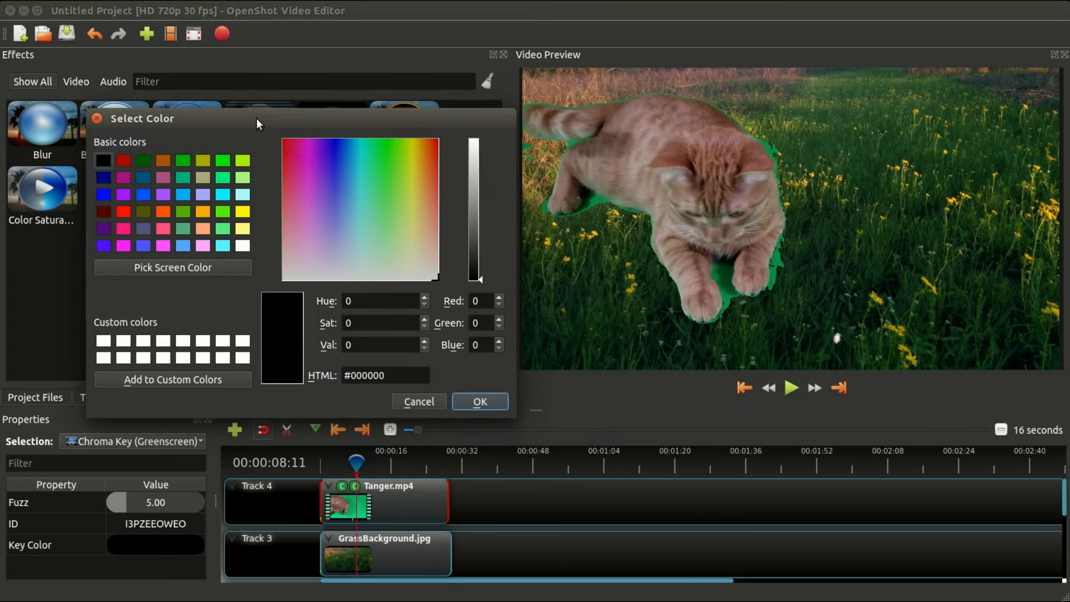
left_click(173, 267)
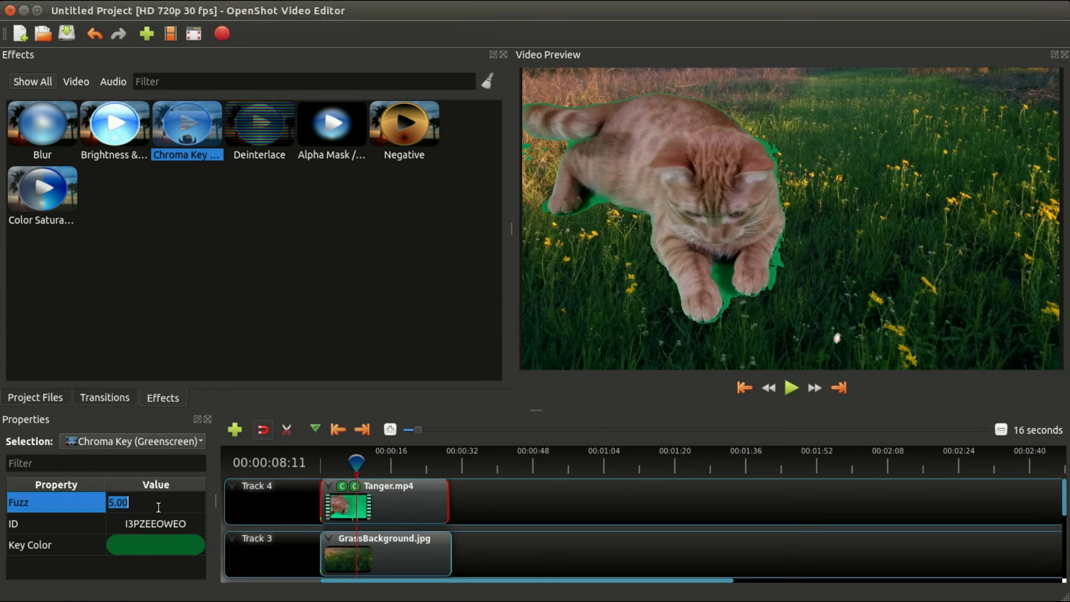
Enter fuzz 120 for the second key and preview the clip around 8–14 seconds.
type("18")
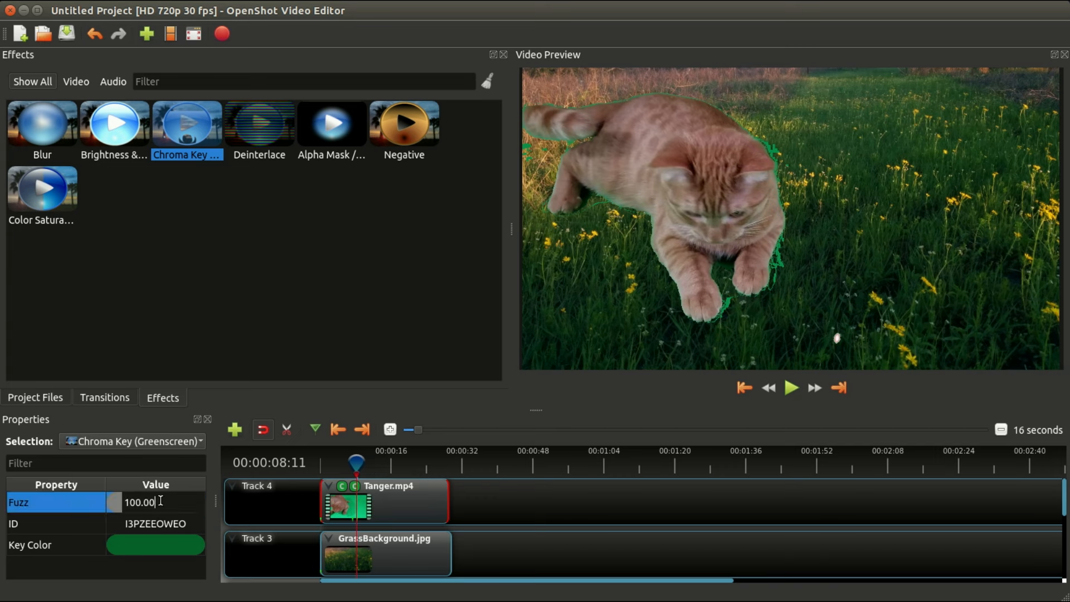
type("12")
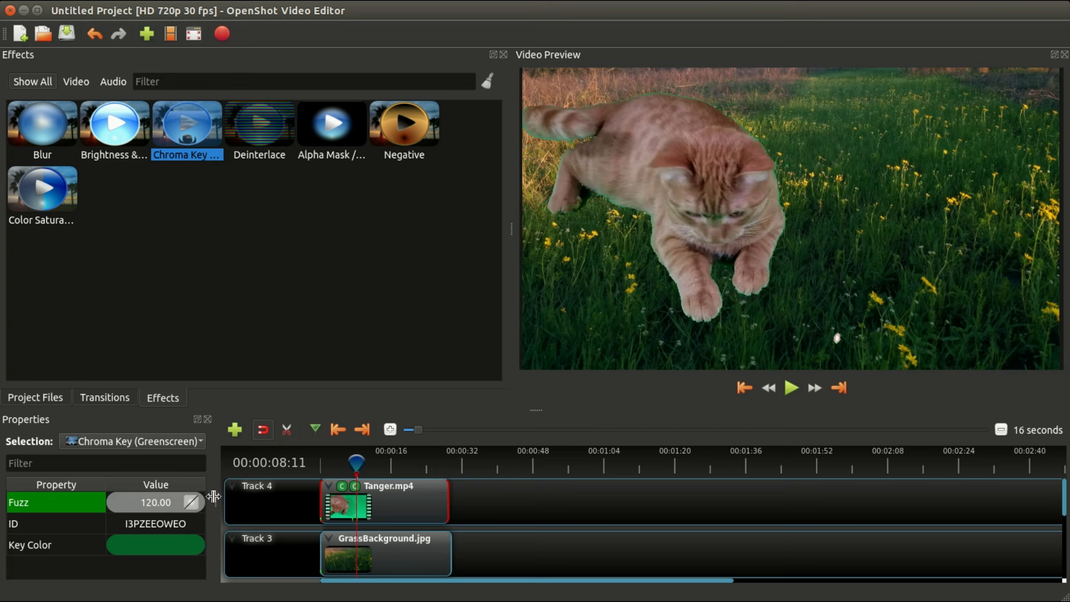
mouse_move(372, 473)
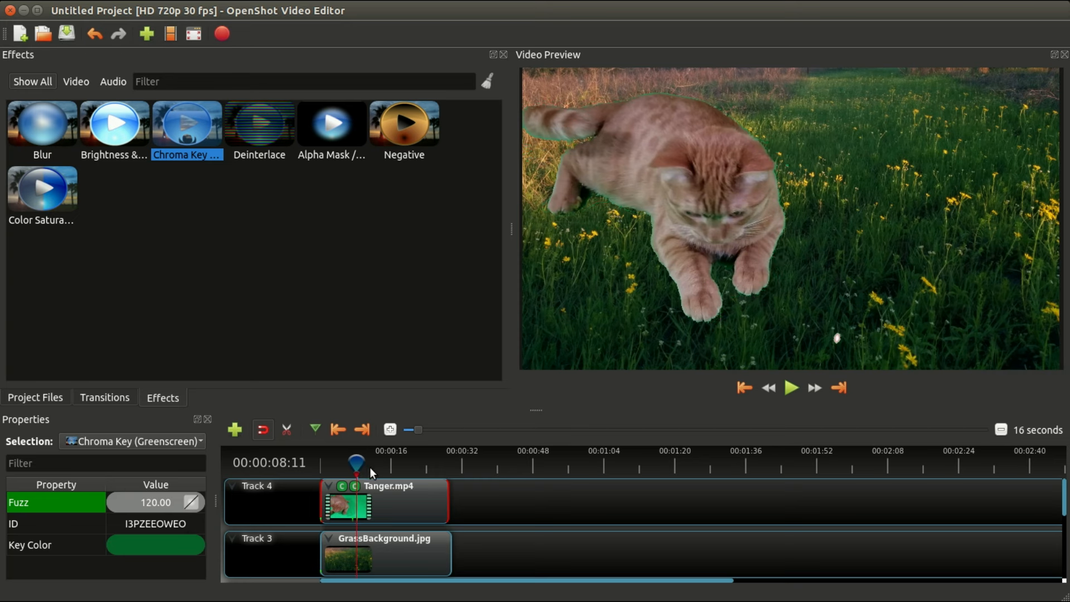
left_click_drag(356, 462, 371, 463)
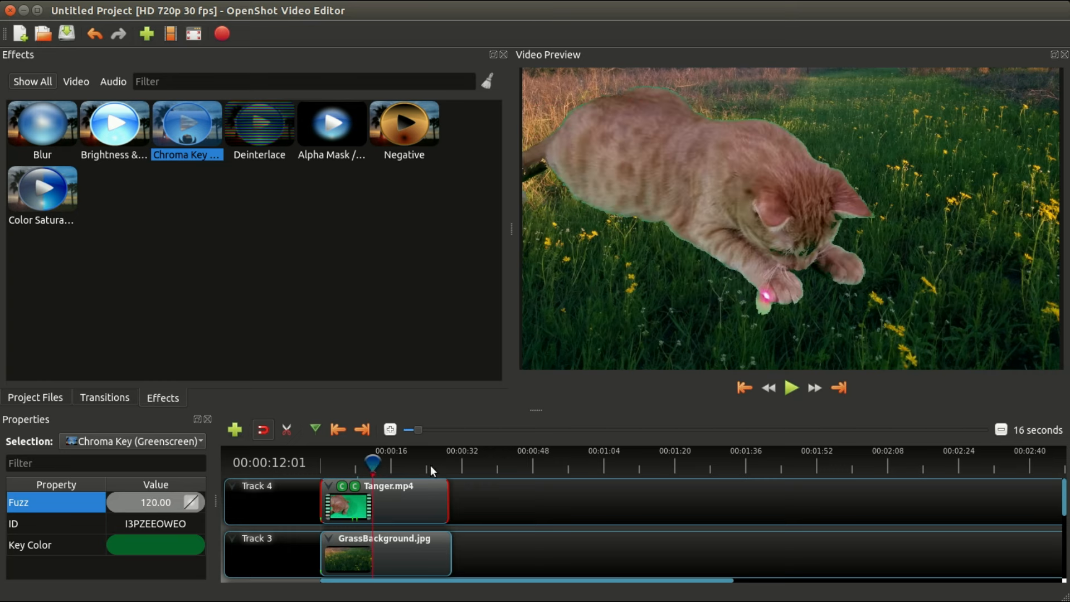
mouse_move(772, 390)
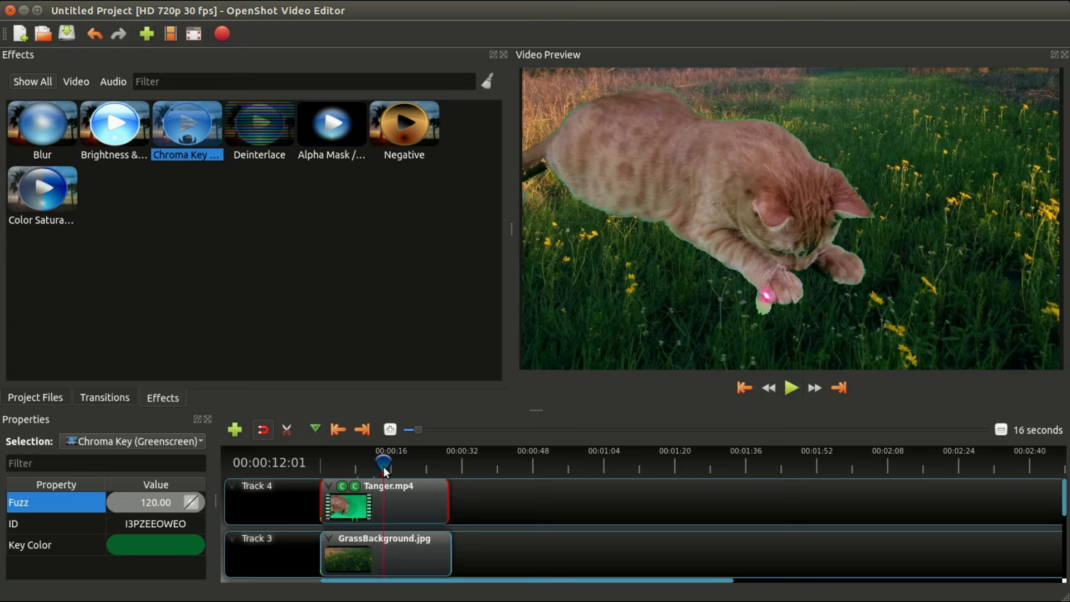
left_click(791, 388)
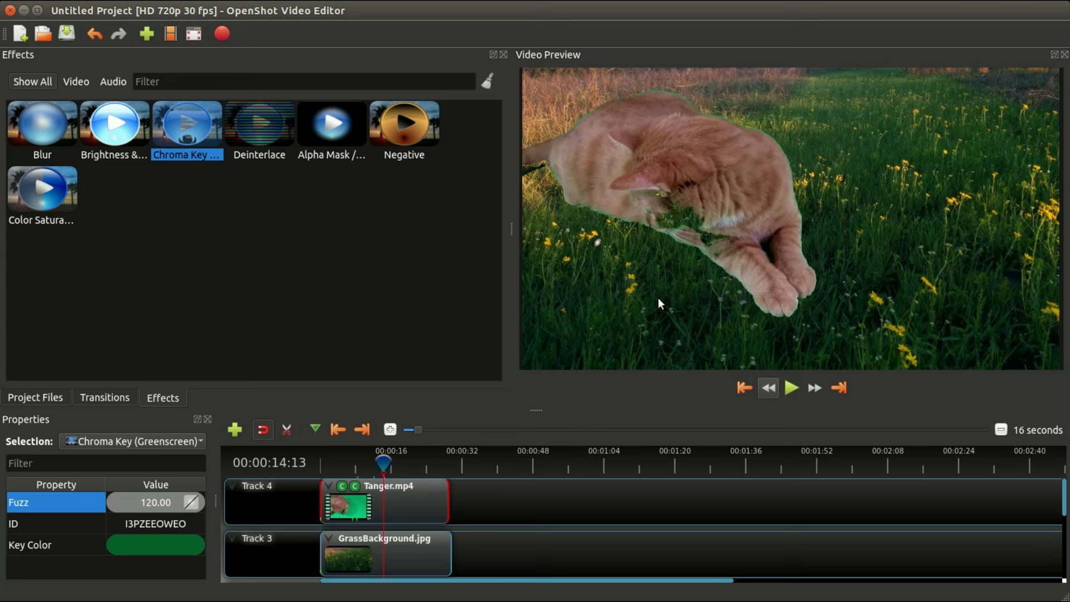
left_click_drag(383, 462, 365, 463)
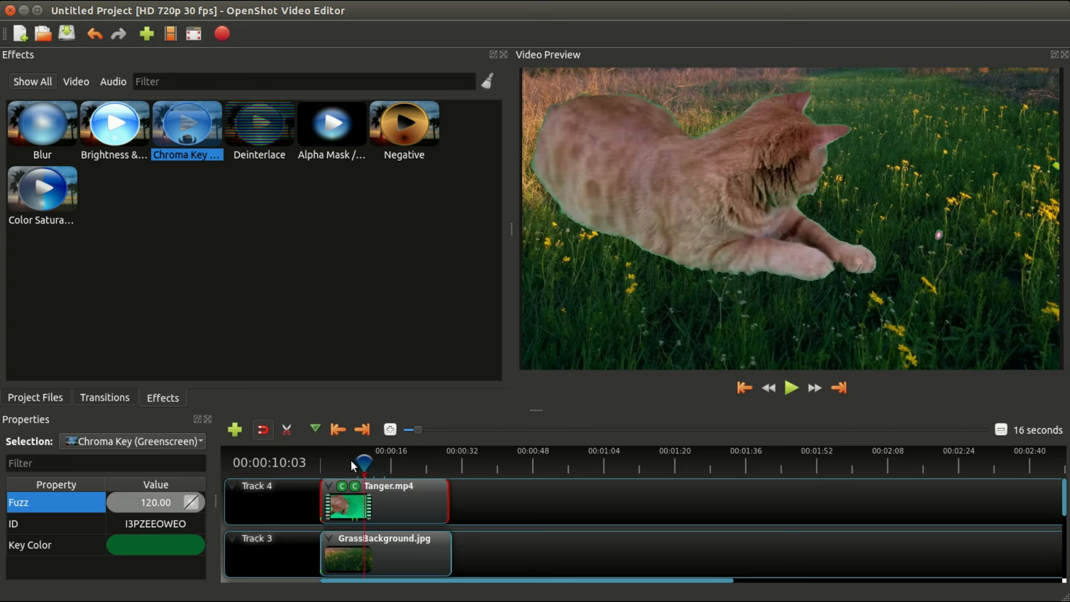
left_click(791, 388)
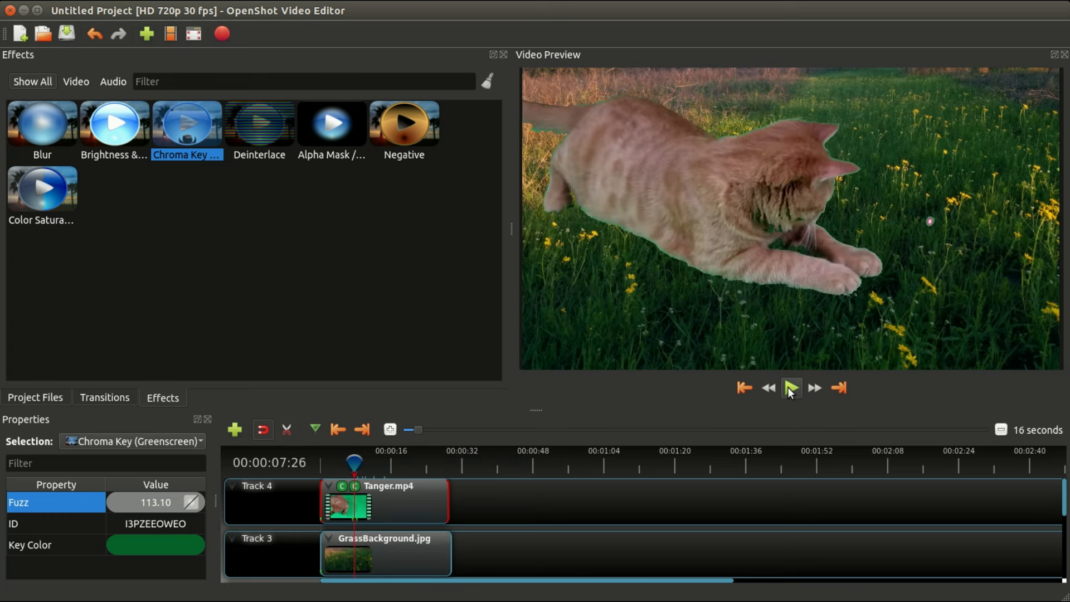
left_click(791, 388)
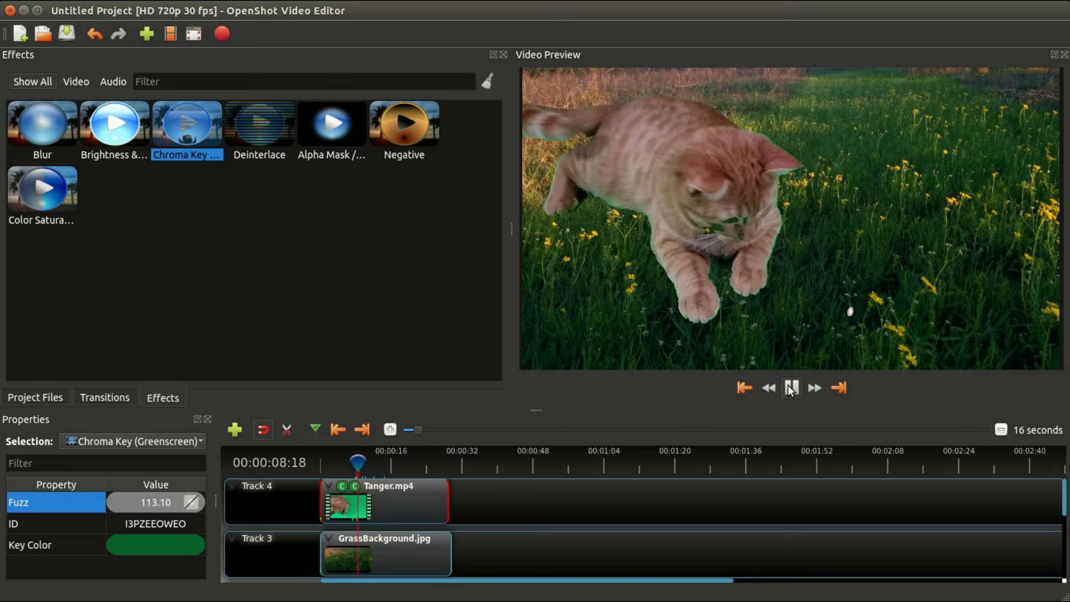
left_click(791, 388)
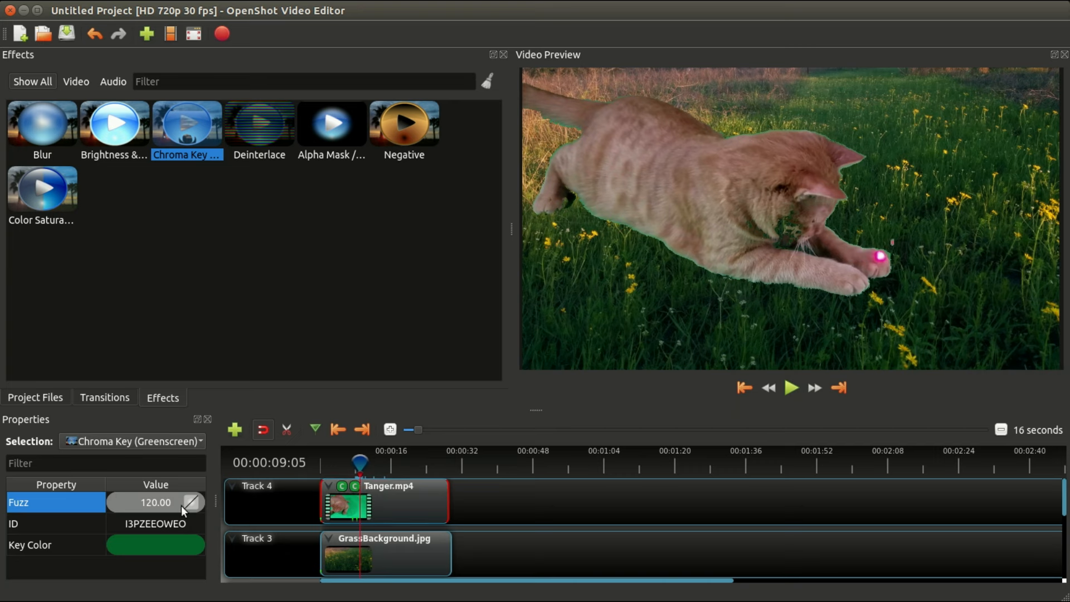
Drag the second key's fuzz down to 5 then up to 80, and play the preview to check edges.
left_click_drag(194, 502, 116, 502)
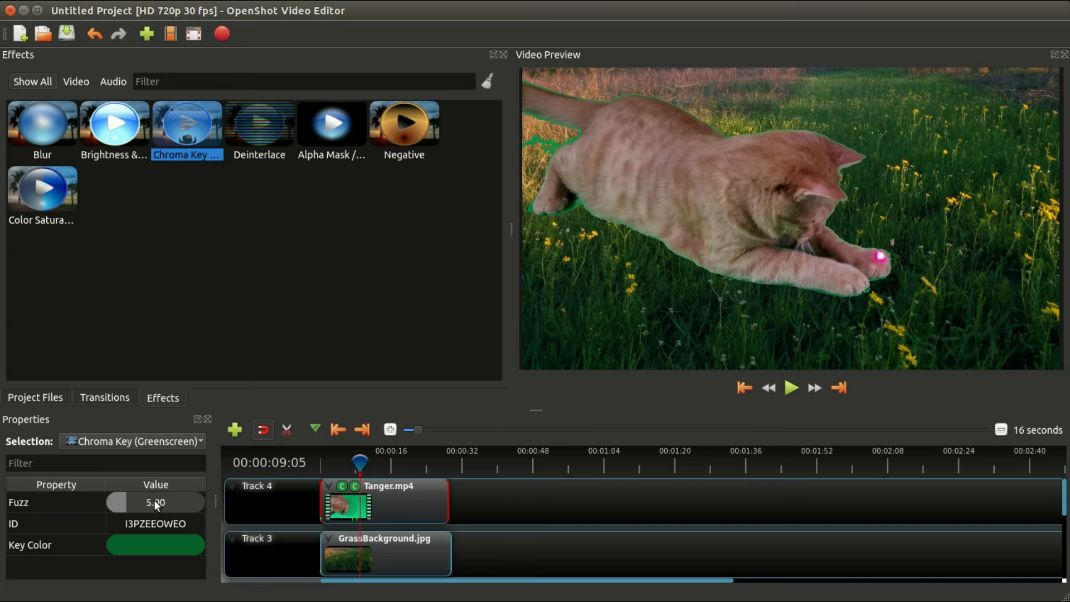
left_click_drag(359, 463, 357, 464)
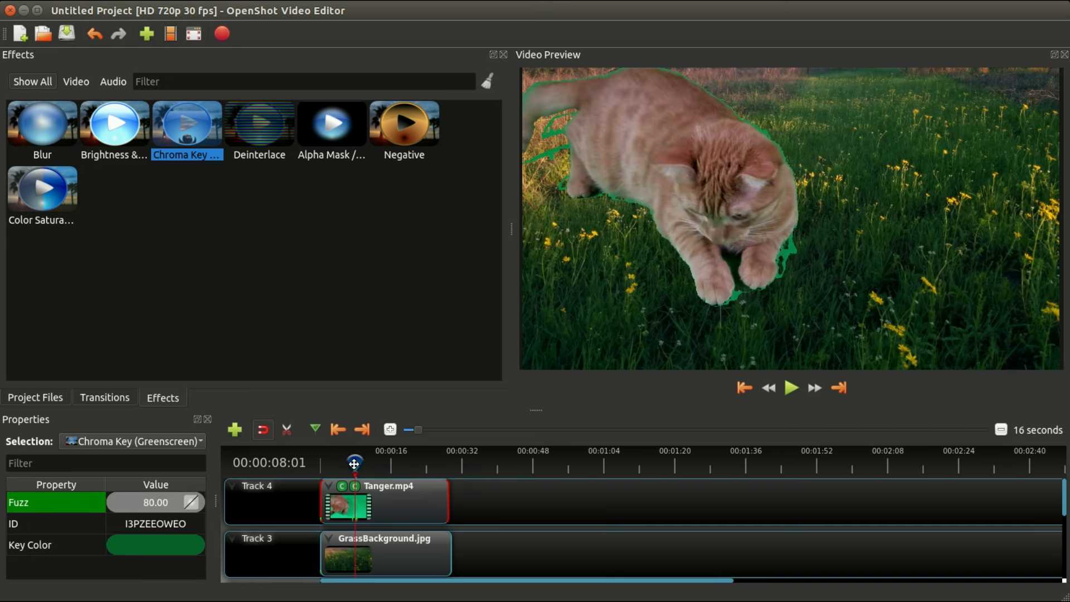
left_click(790, 388)
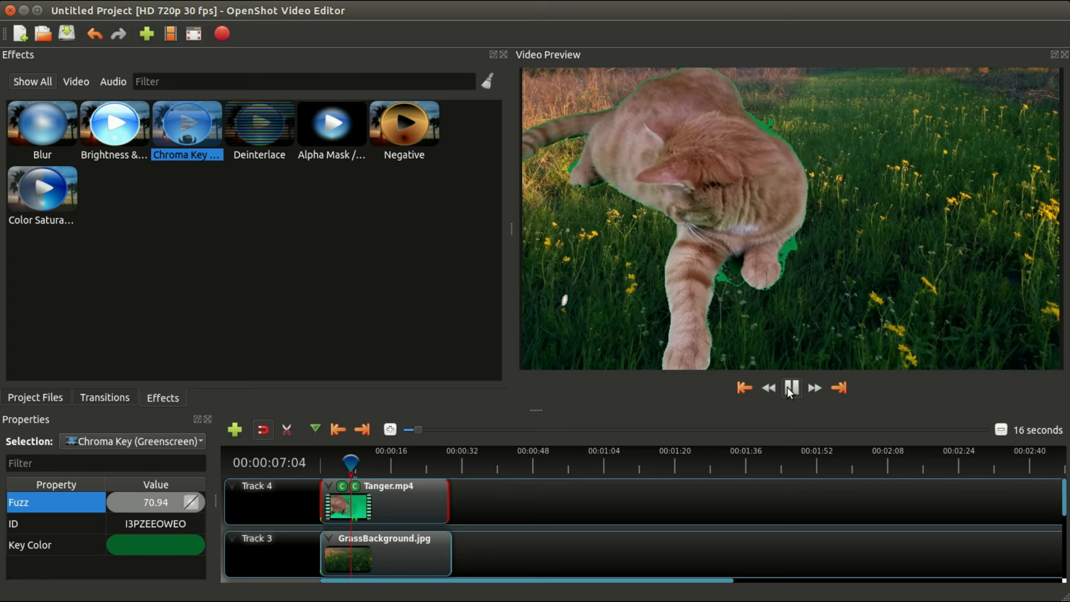
left_click(791, 388)
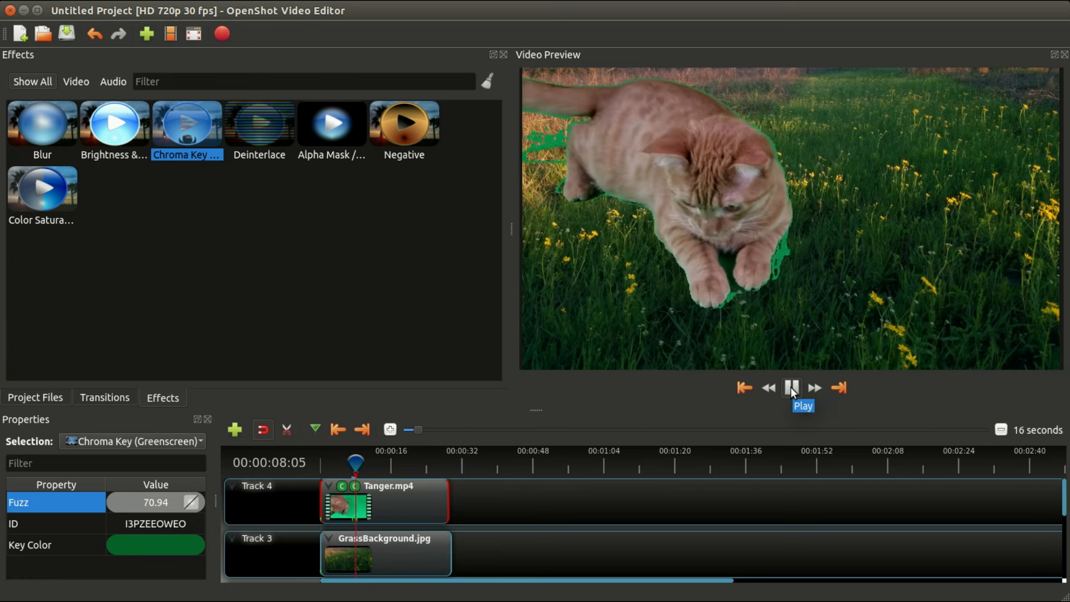
left_click(791, 388)
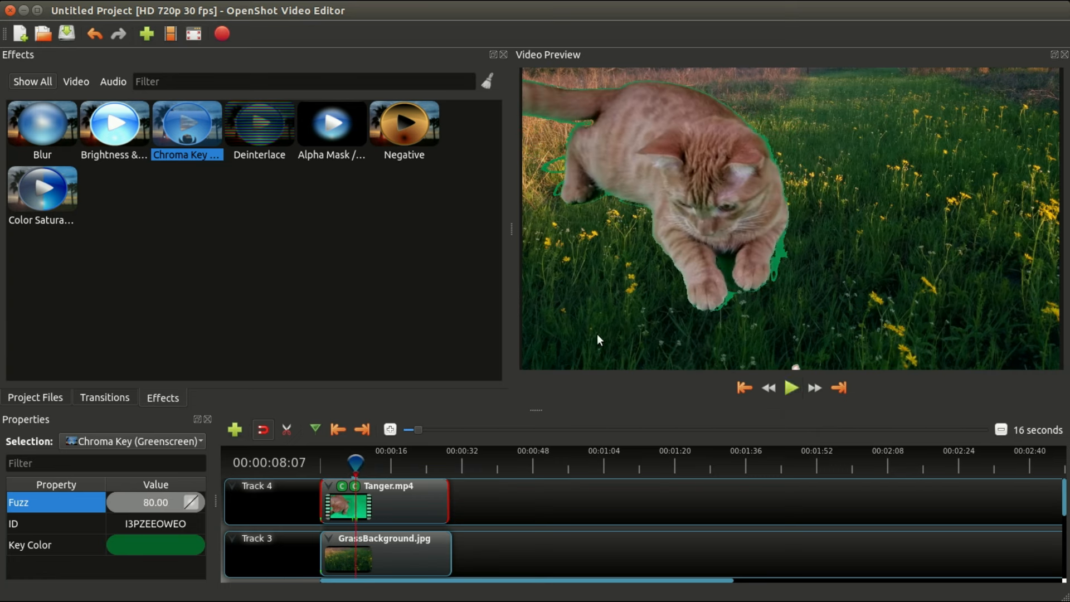
mouse_move(188, 123)
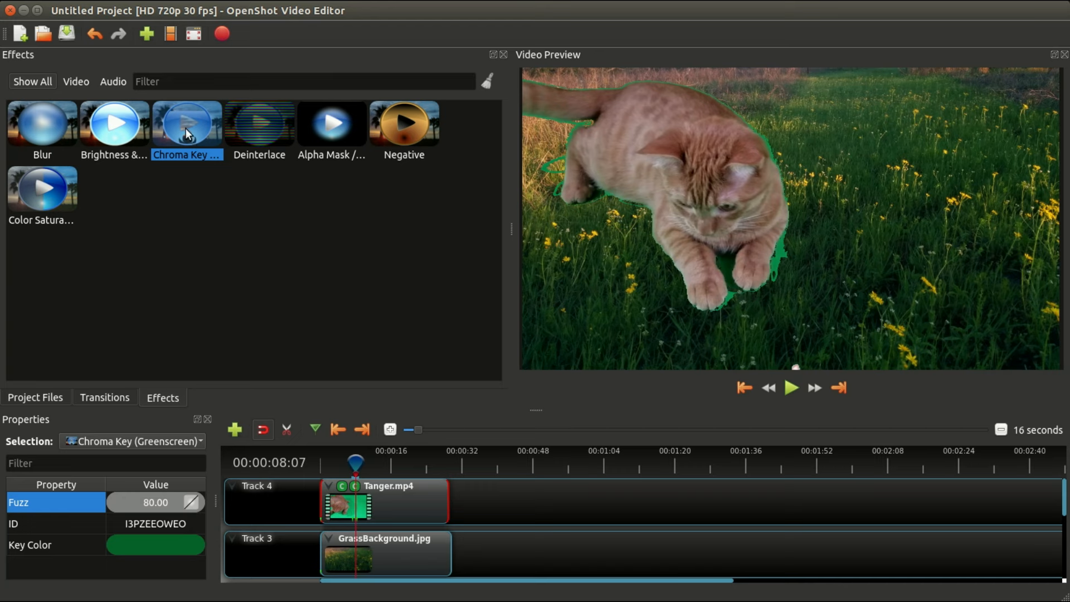
mouse_move(364, 491)
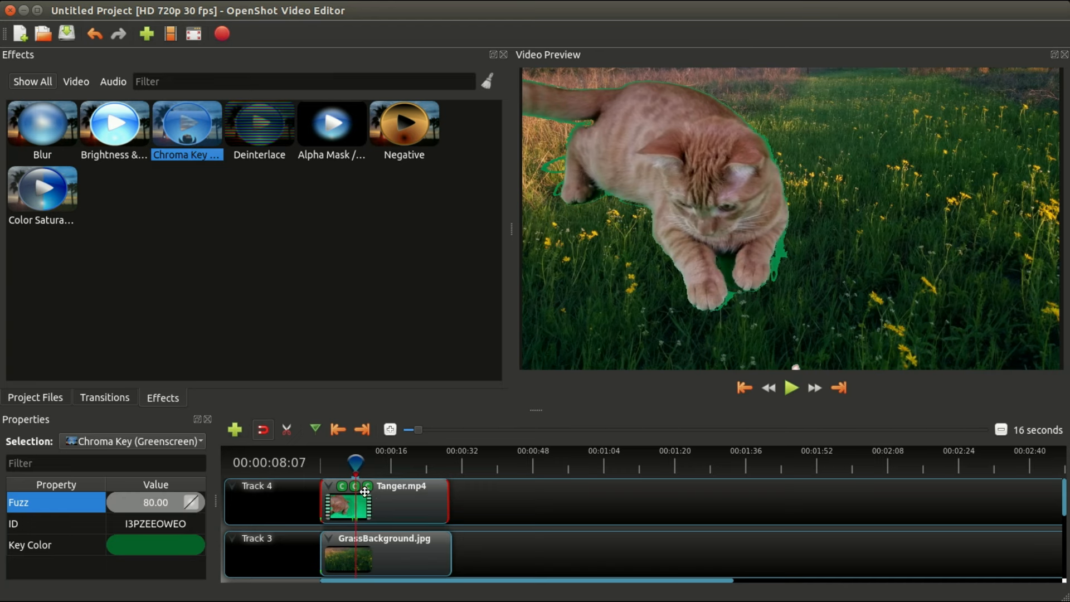
Key the third Chroma Key to green sampled from the backdrop on screen.
left_click(155, 545)
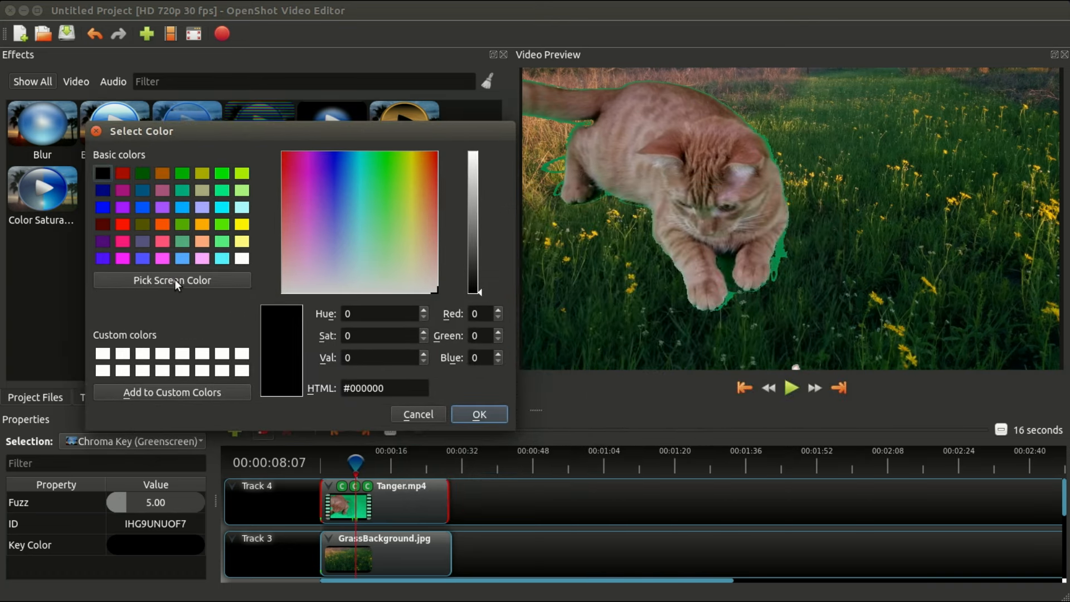
left_click(171, 280)
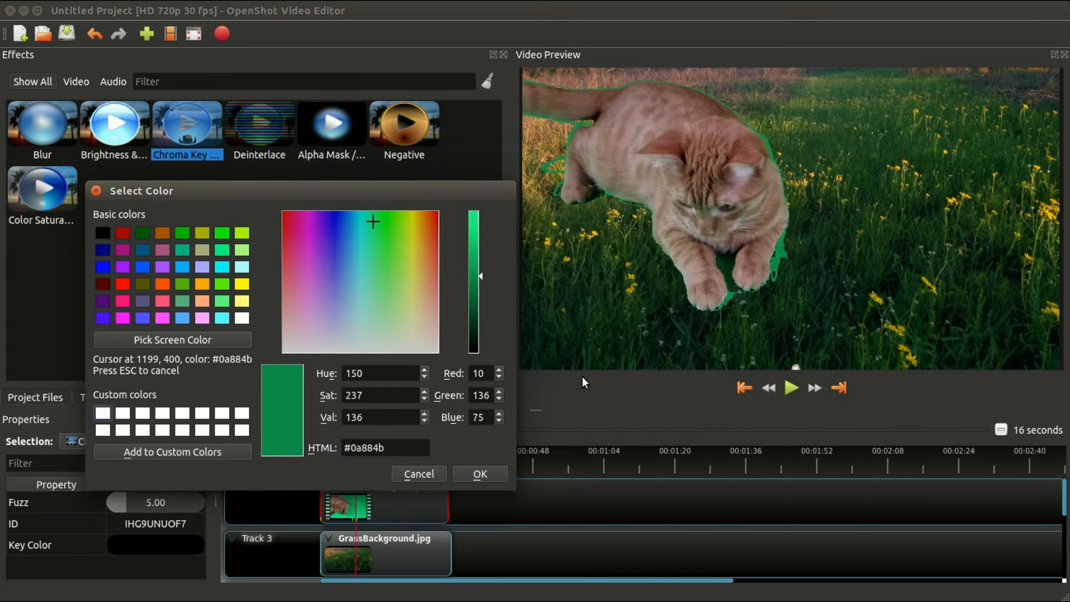
left_click(479, 474)
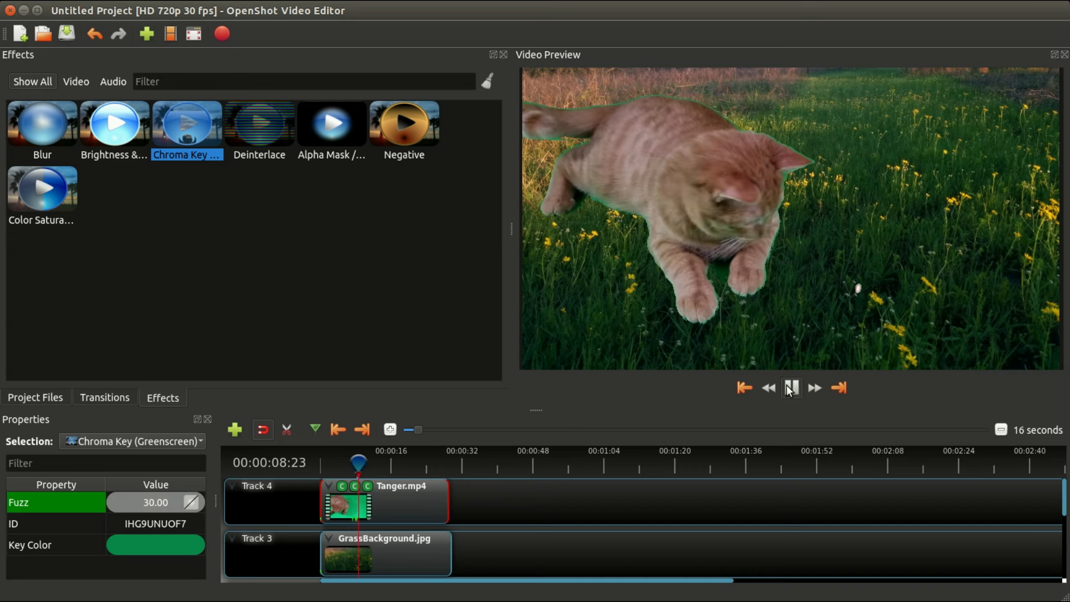
left_click(791, 388)
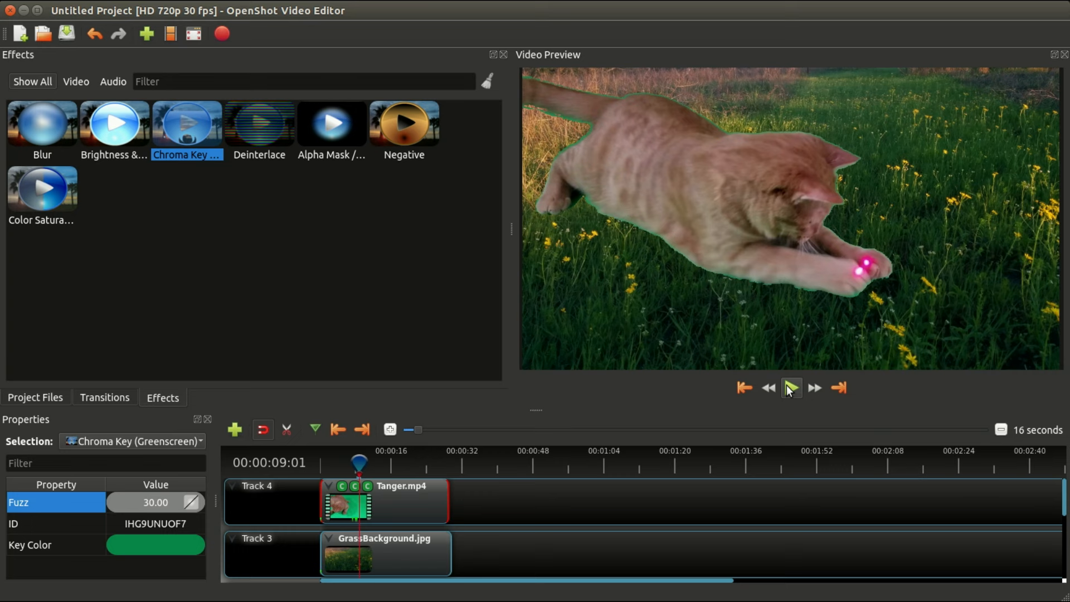
mouse_move(387, 468)
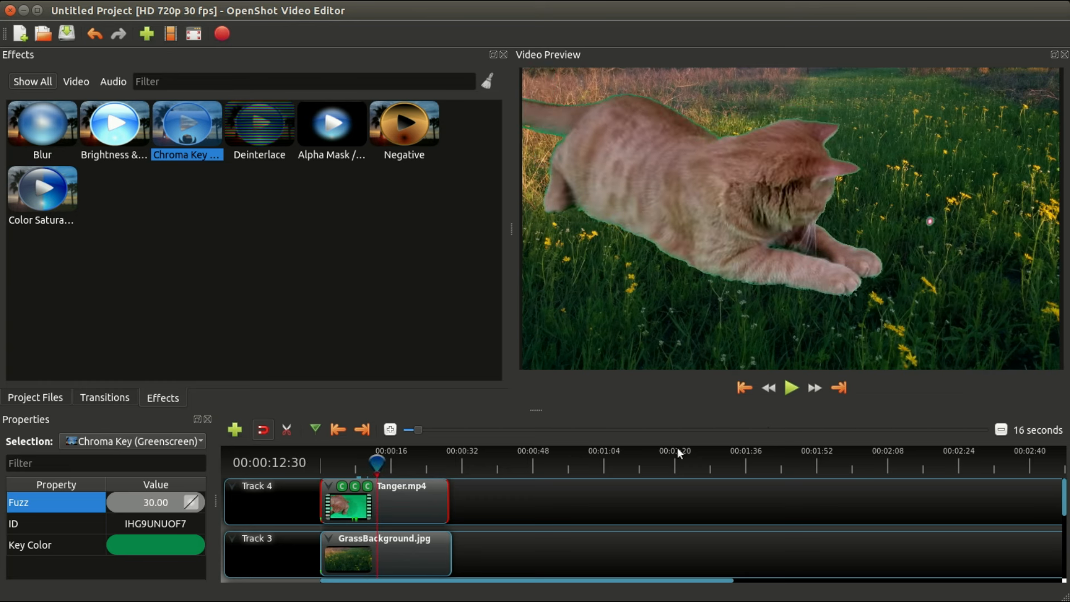
mouse_move(791, 388)
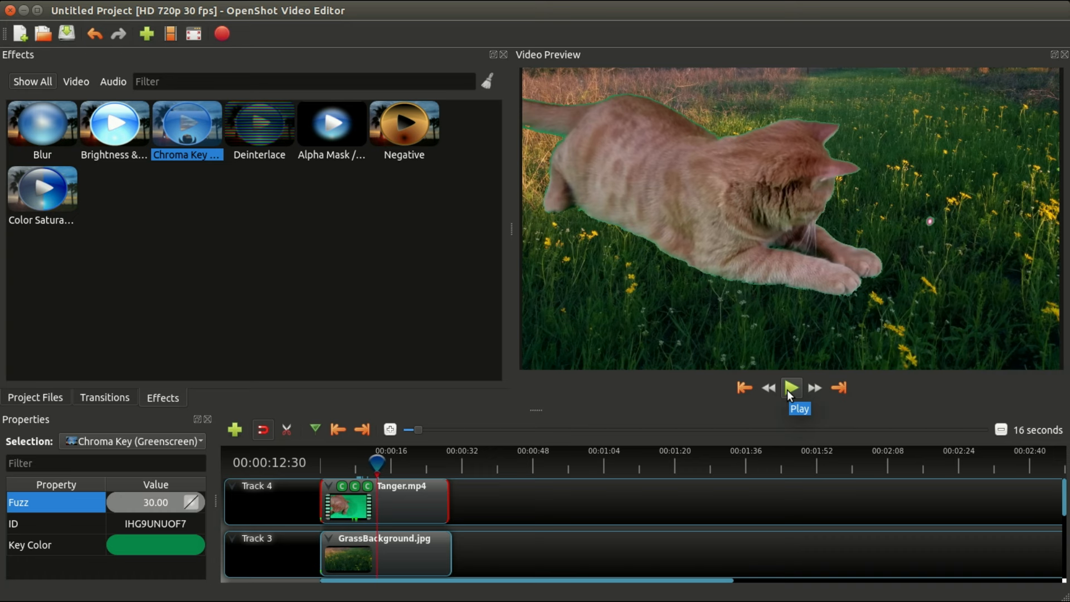
mouse_move(790, 396)
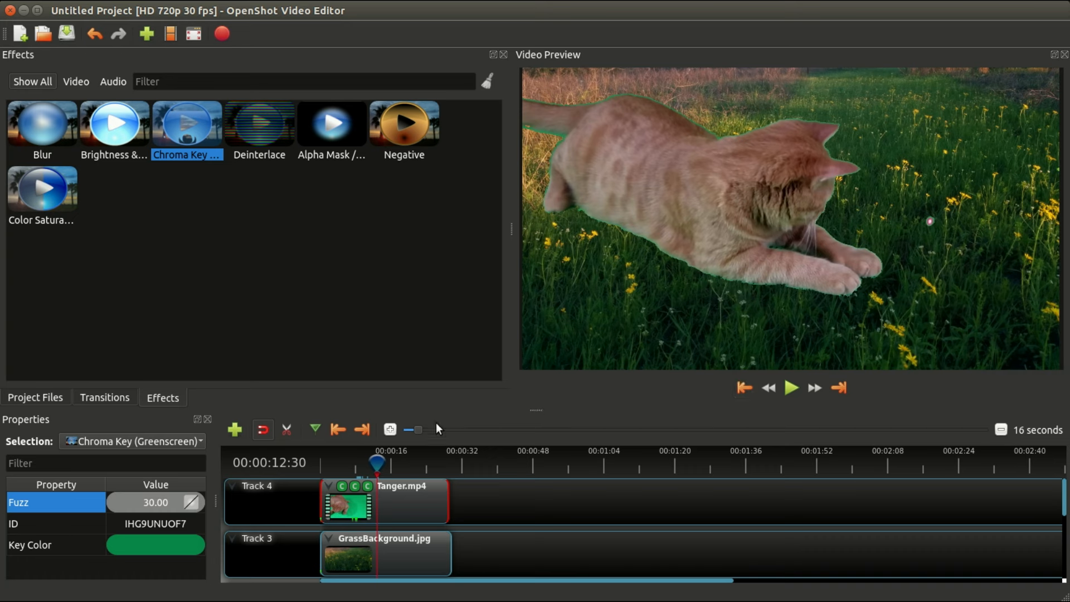
mouse_move(394, 468)
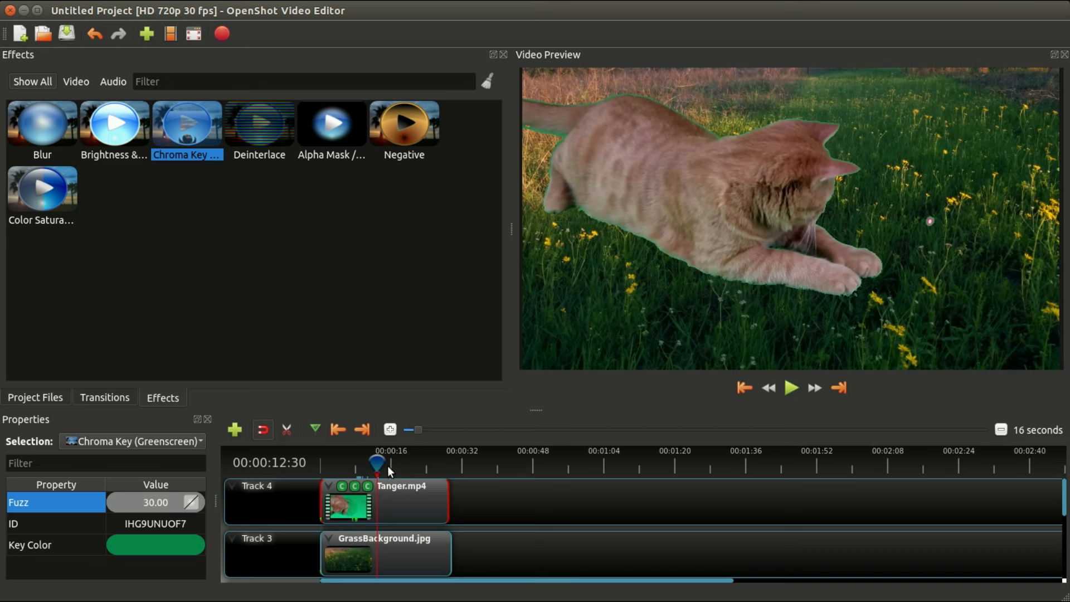
mouse_move(390, 474)
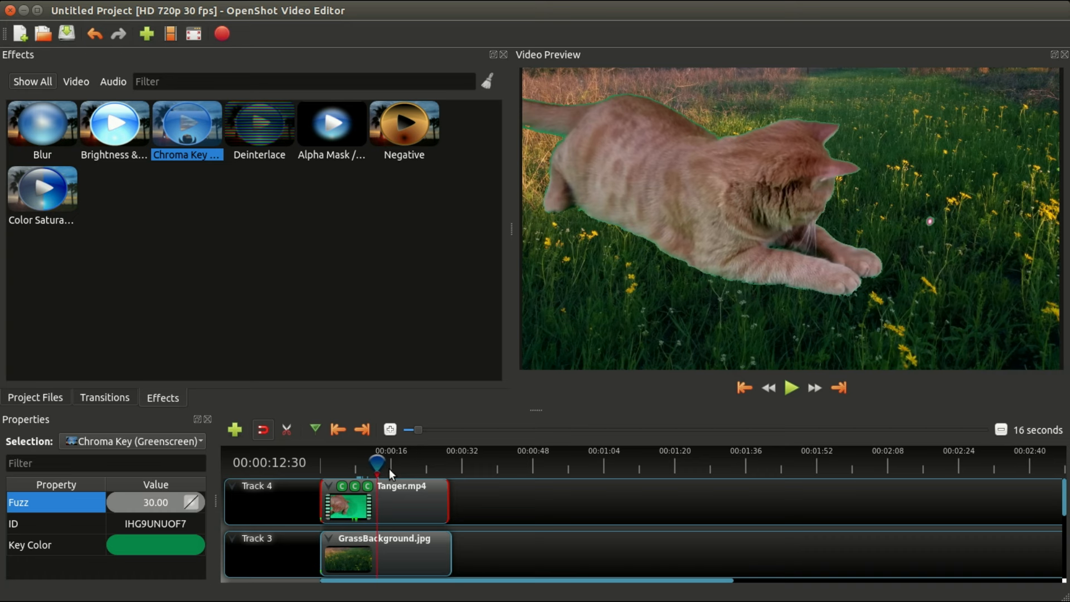
mouse_move(392, 473)
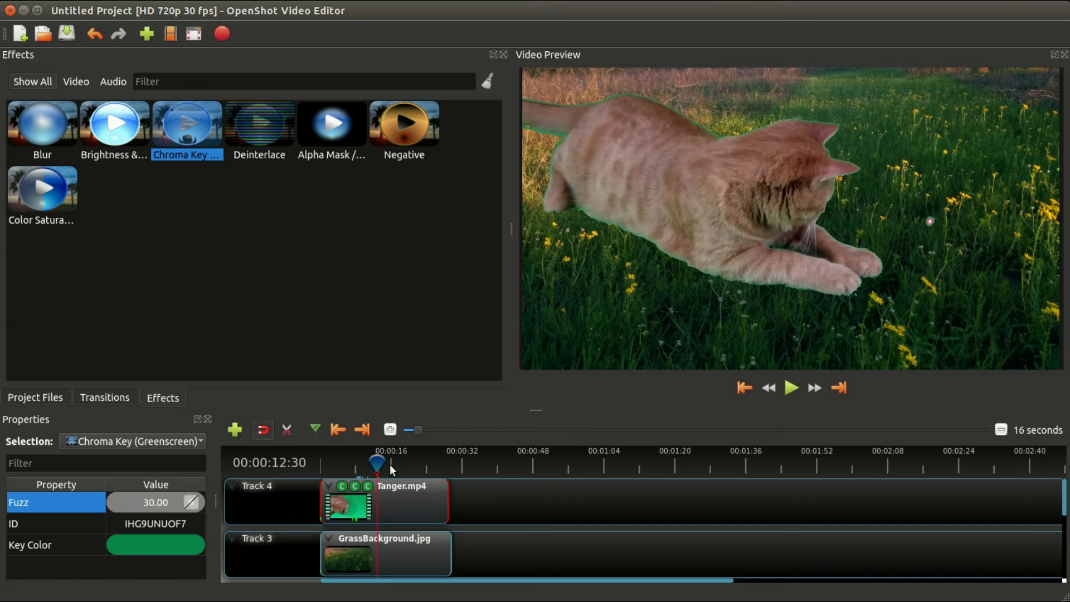
left_click(791, 388)
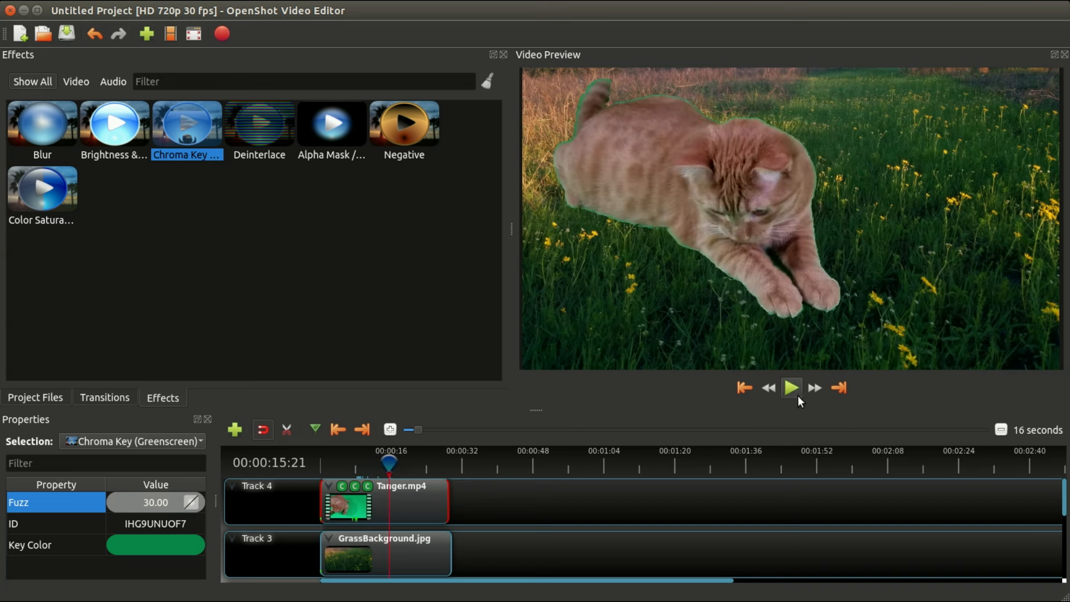
left_click(791, 388)
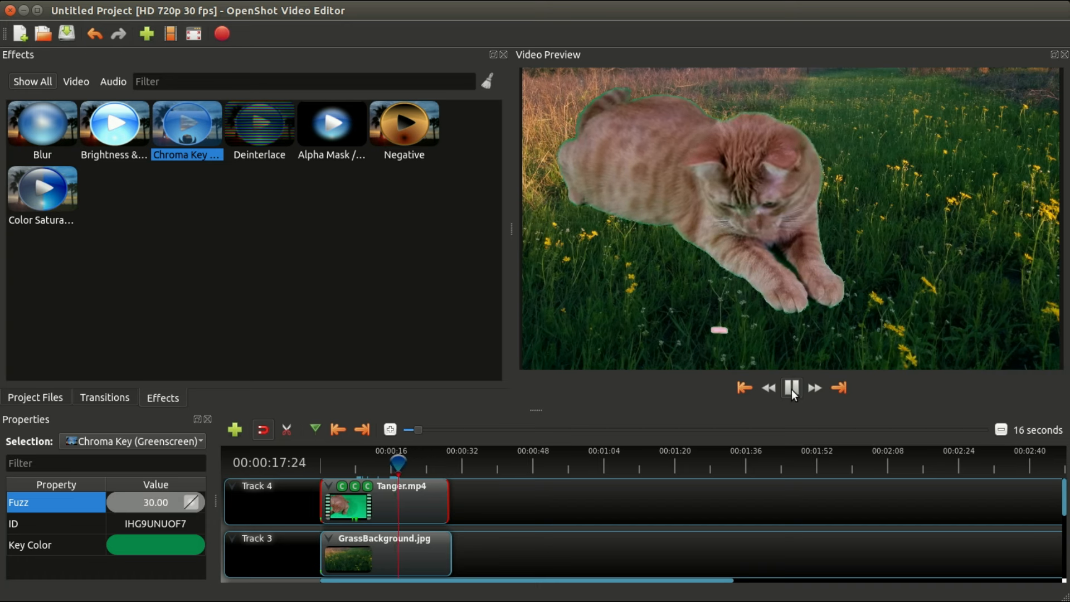
left_click(792, 388)
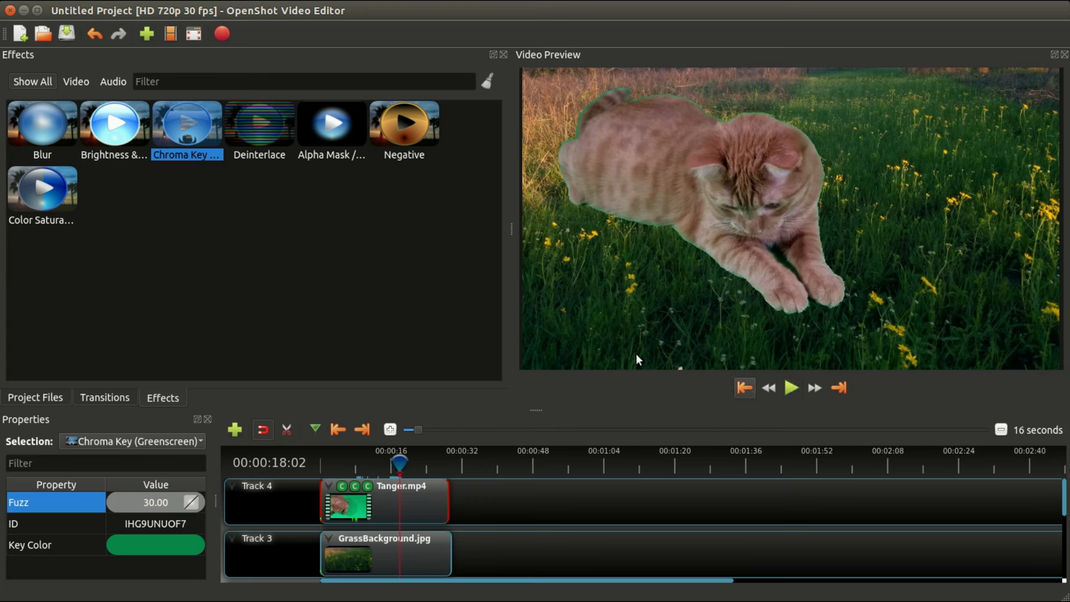
mouse_move(977, 220)
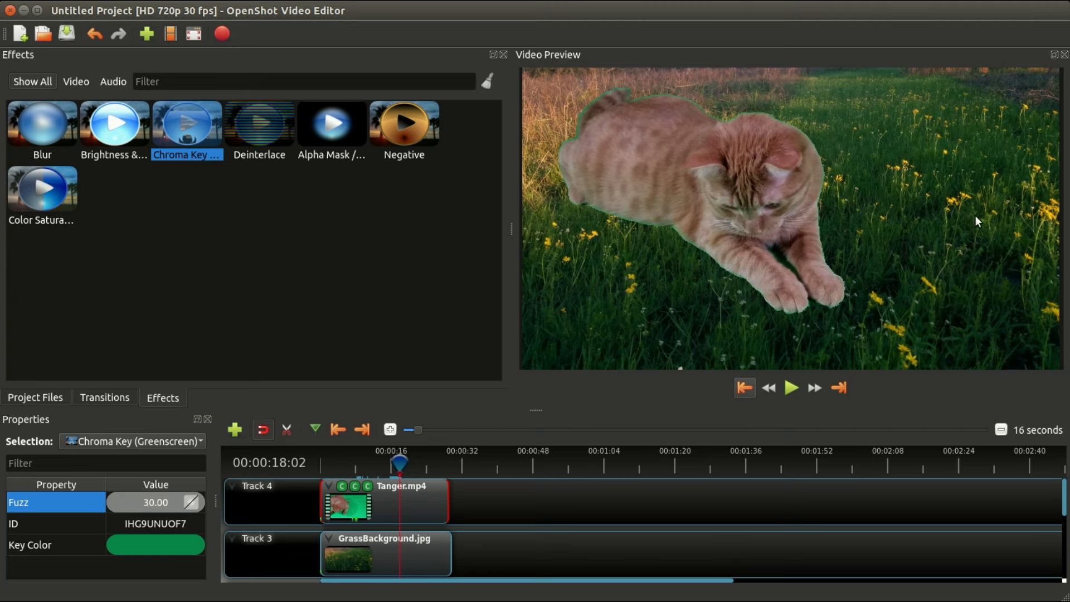
mouse_move(947, 234)
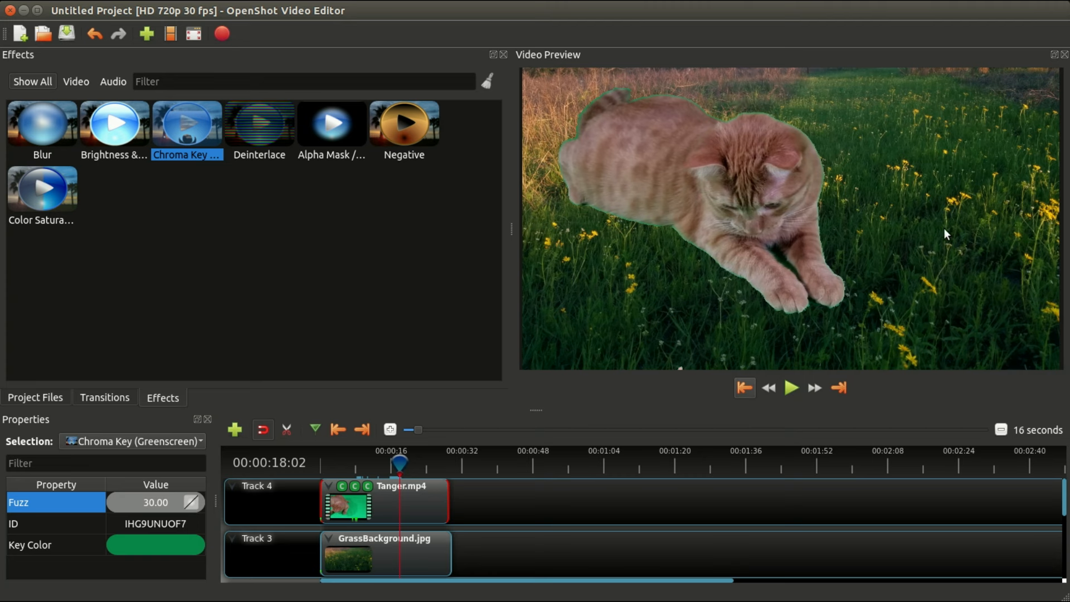
mouse_move(888, 182)
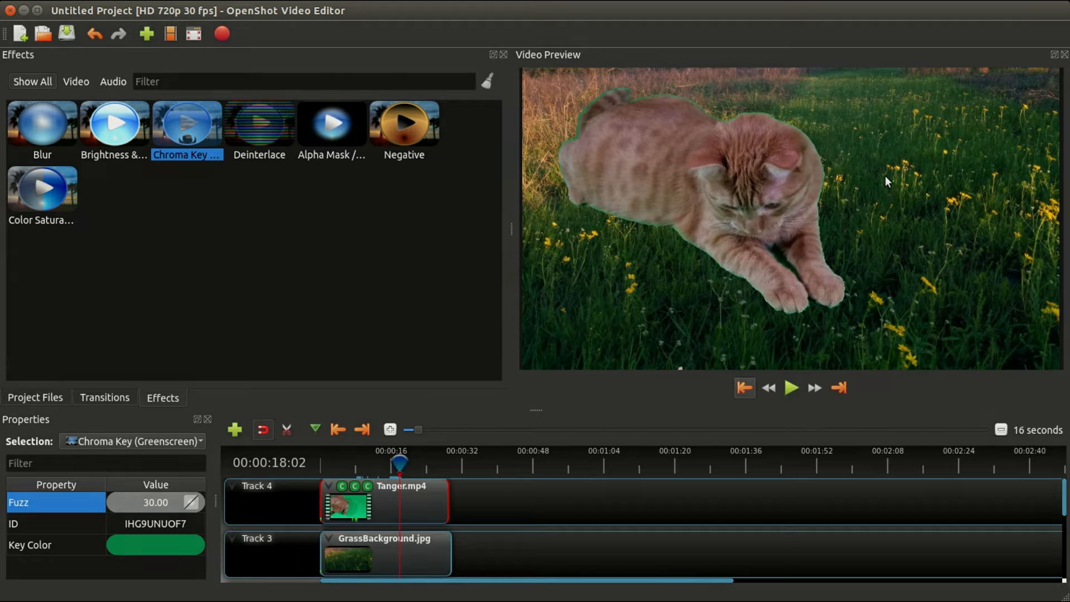